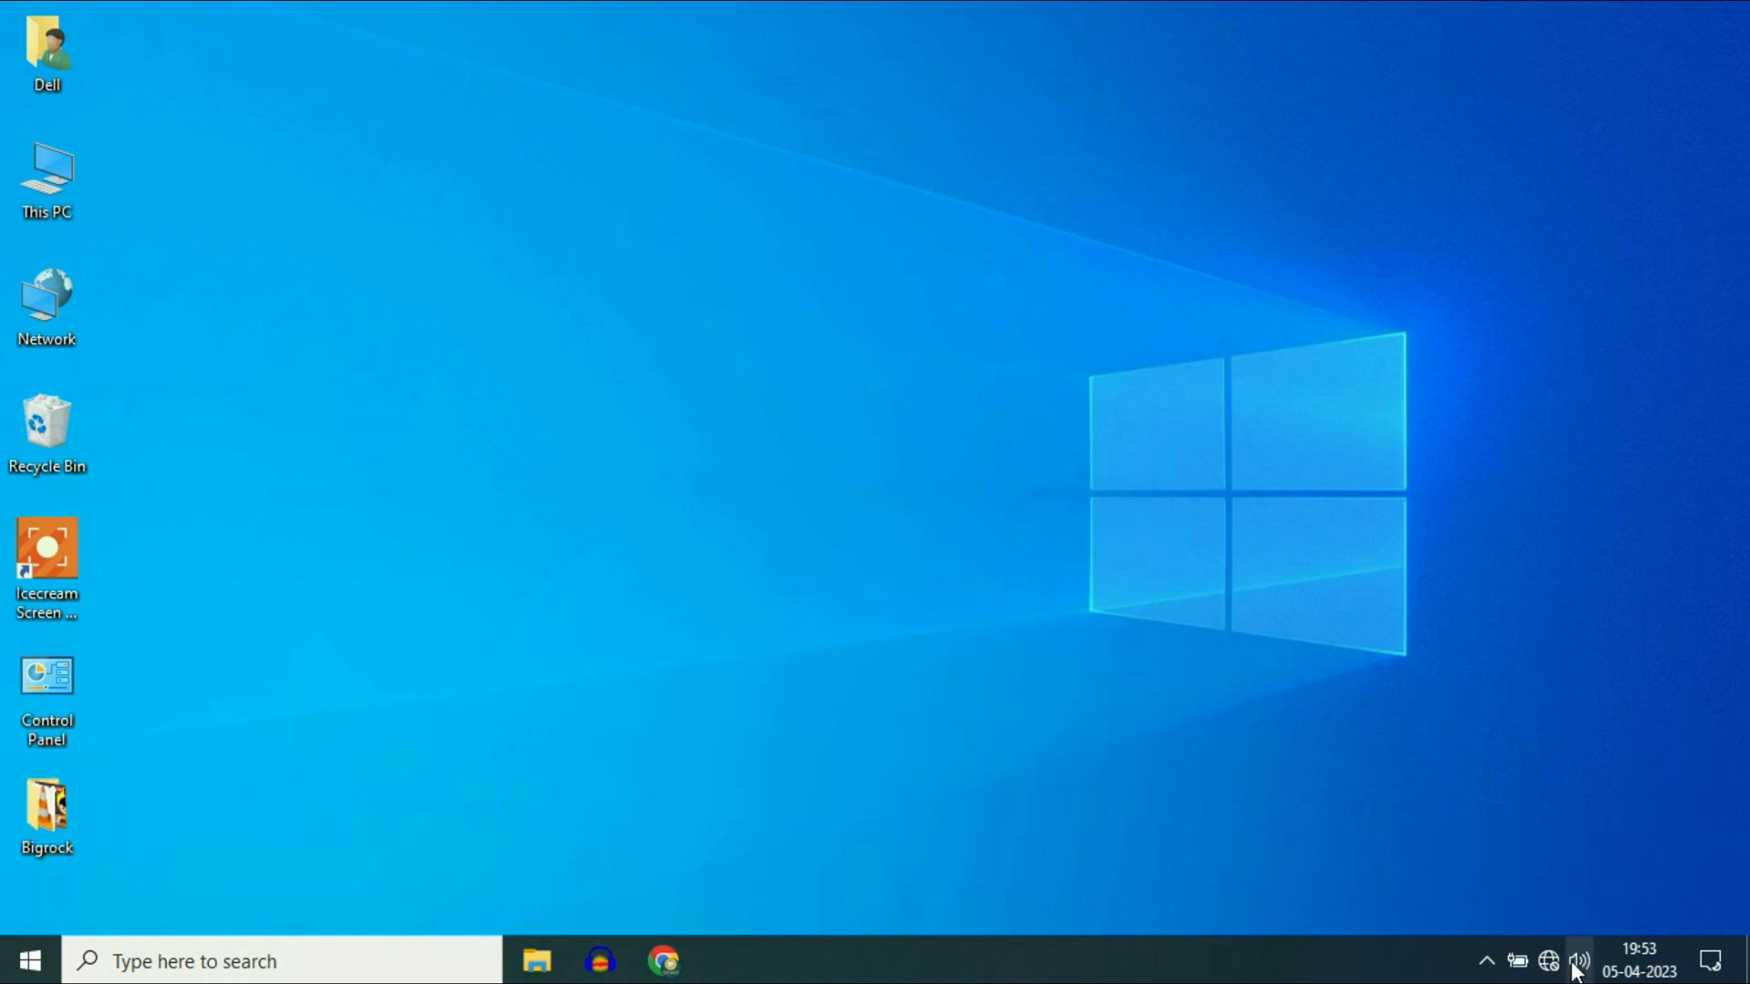
- From the network tray icon, reach Network & Internet settings and the adapter connections list
{"action": "left_click", "coordinate": [1578, 960]}
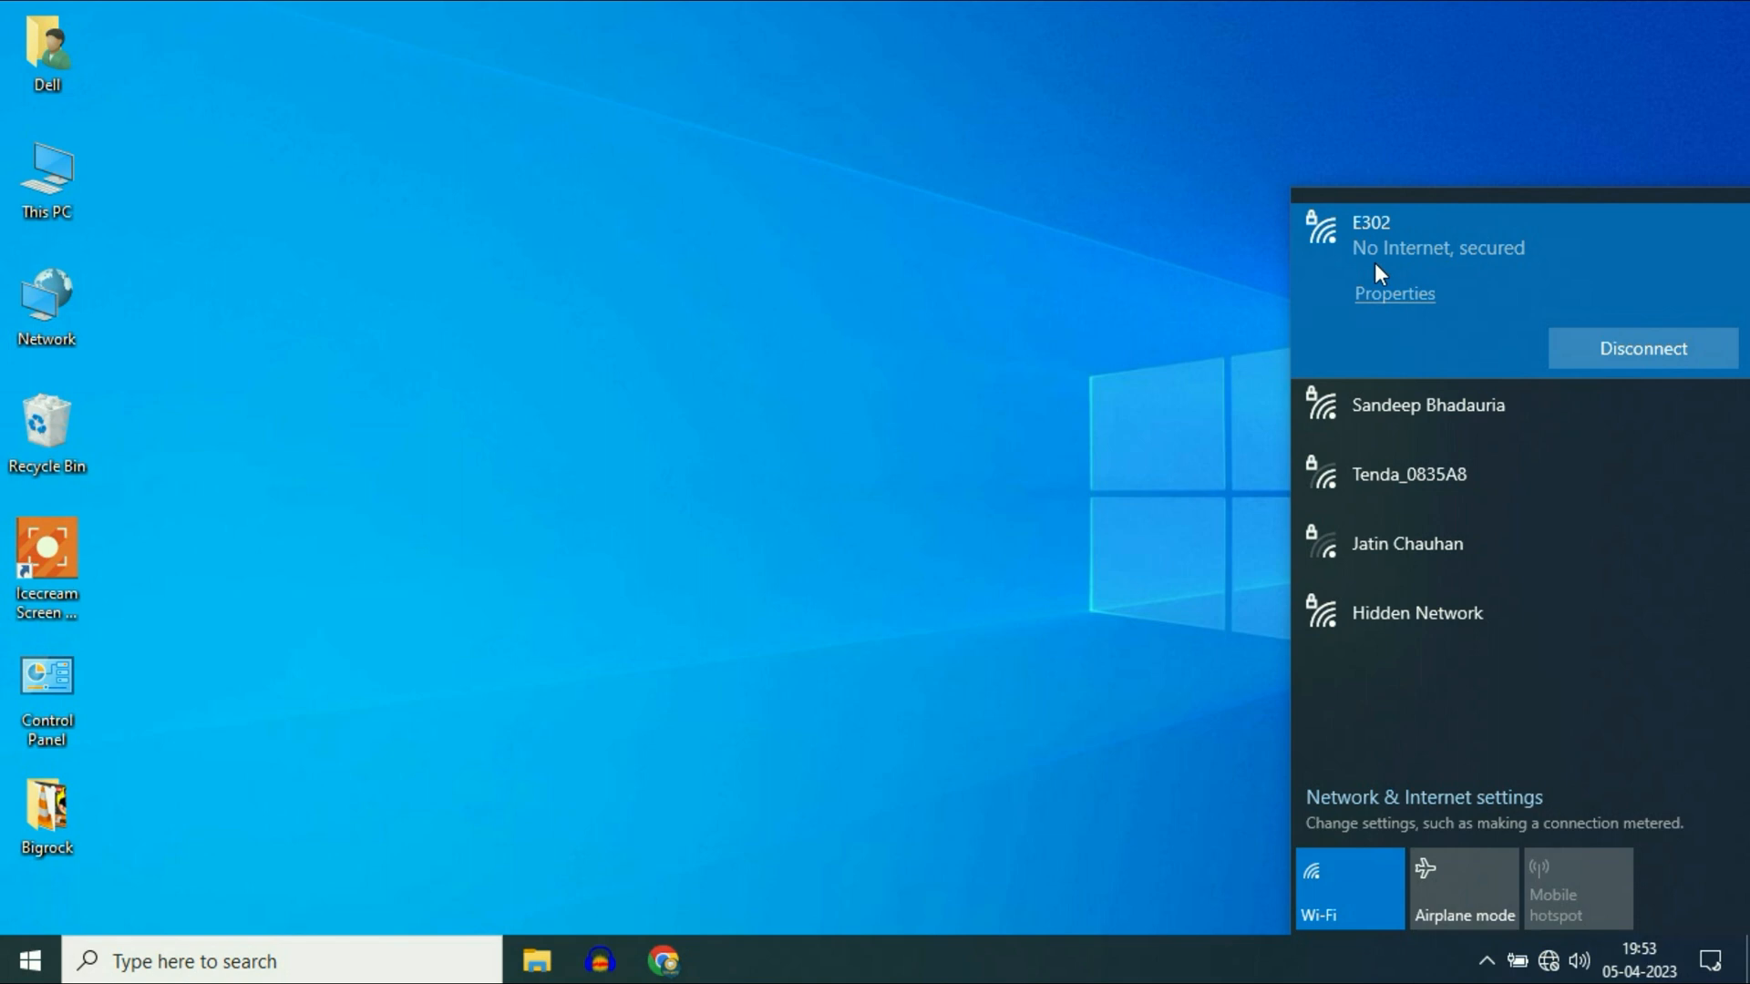
{"action": "left_click", "coordinate": [1507, 683]}
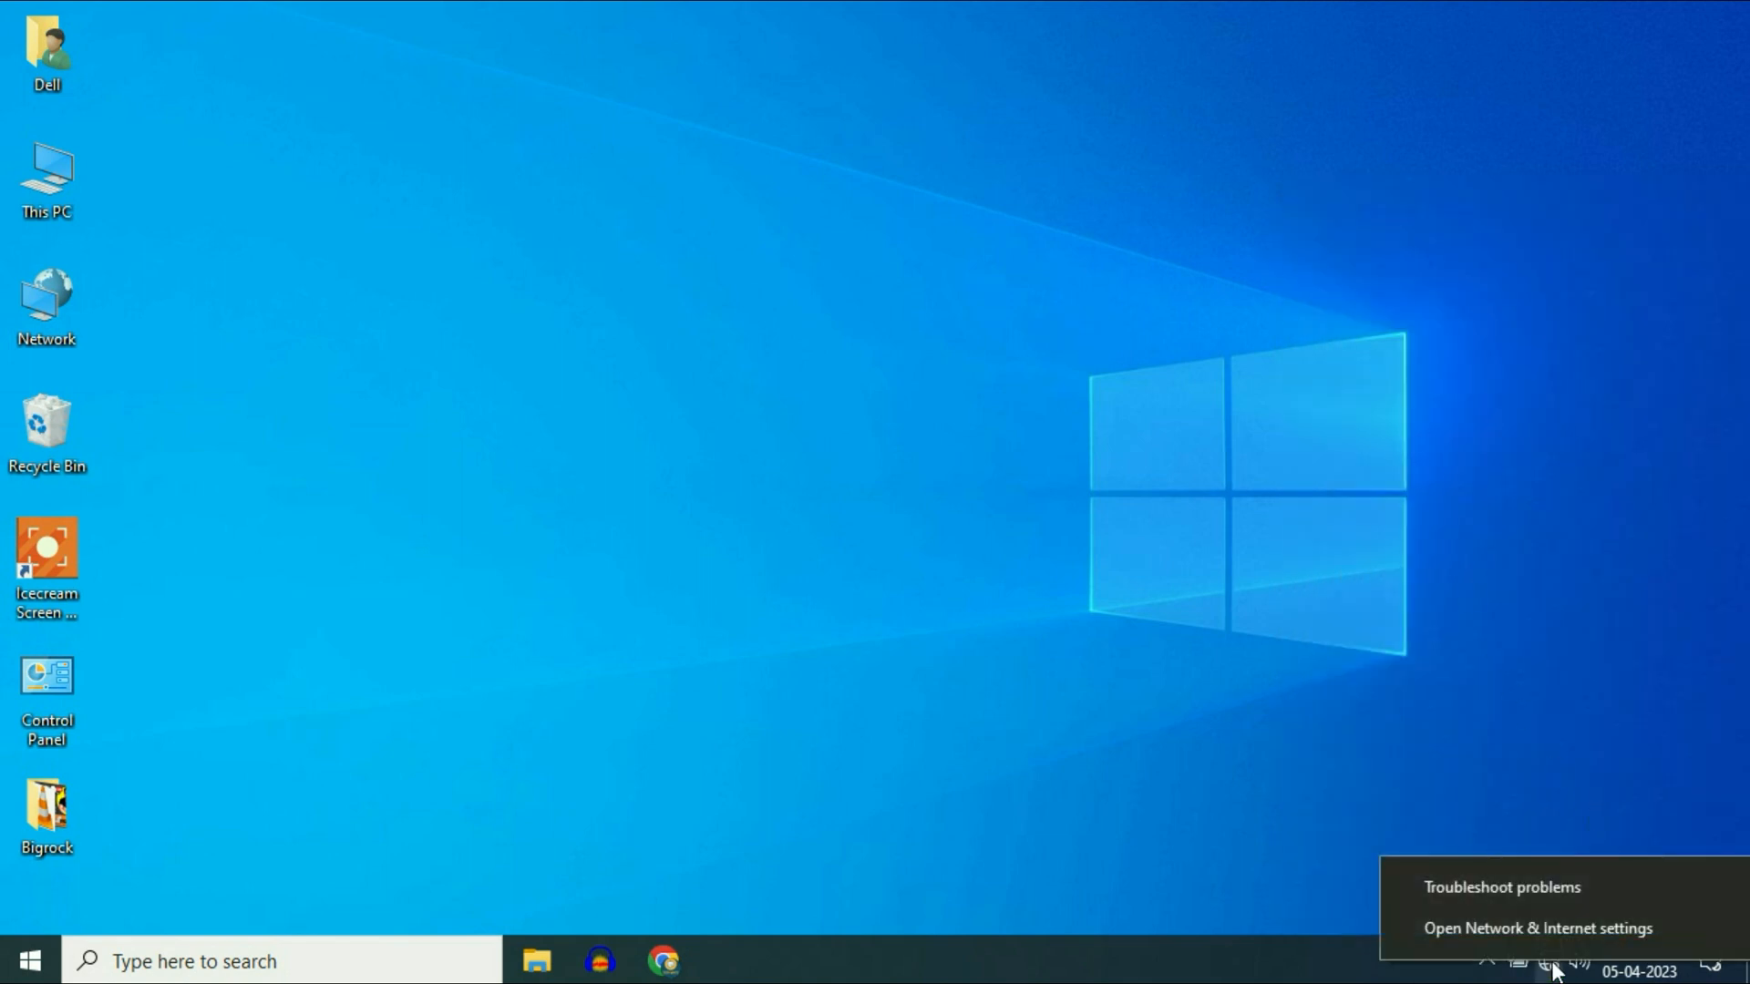
{"action": "mouse_move", "coordinate": [1536, 928]}
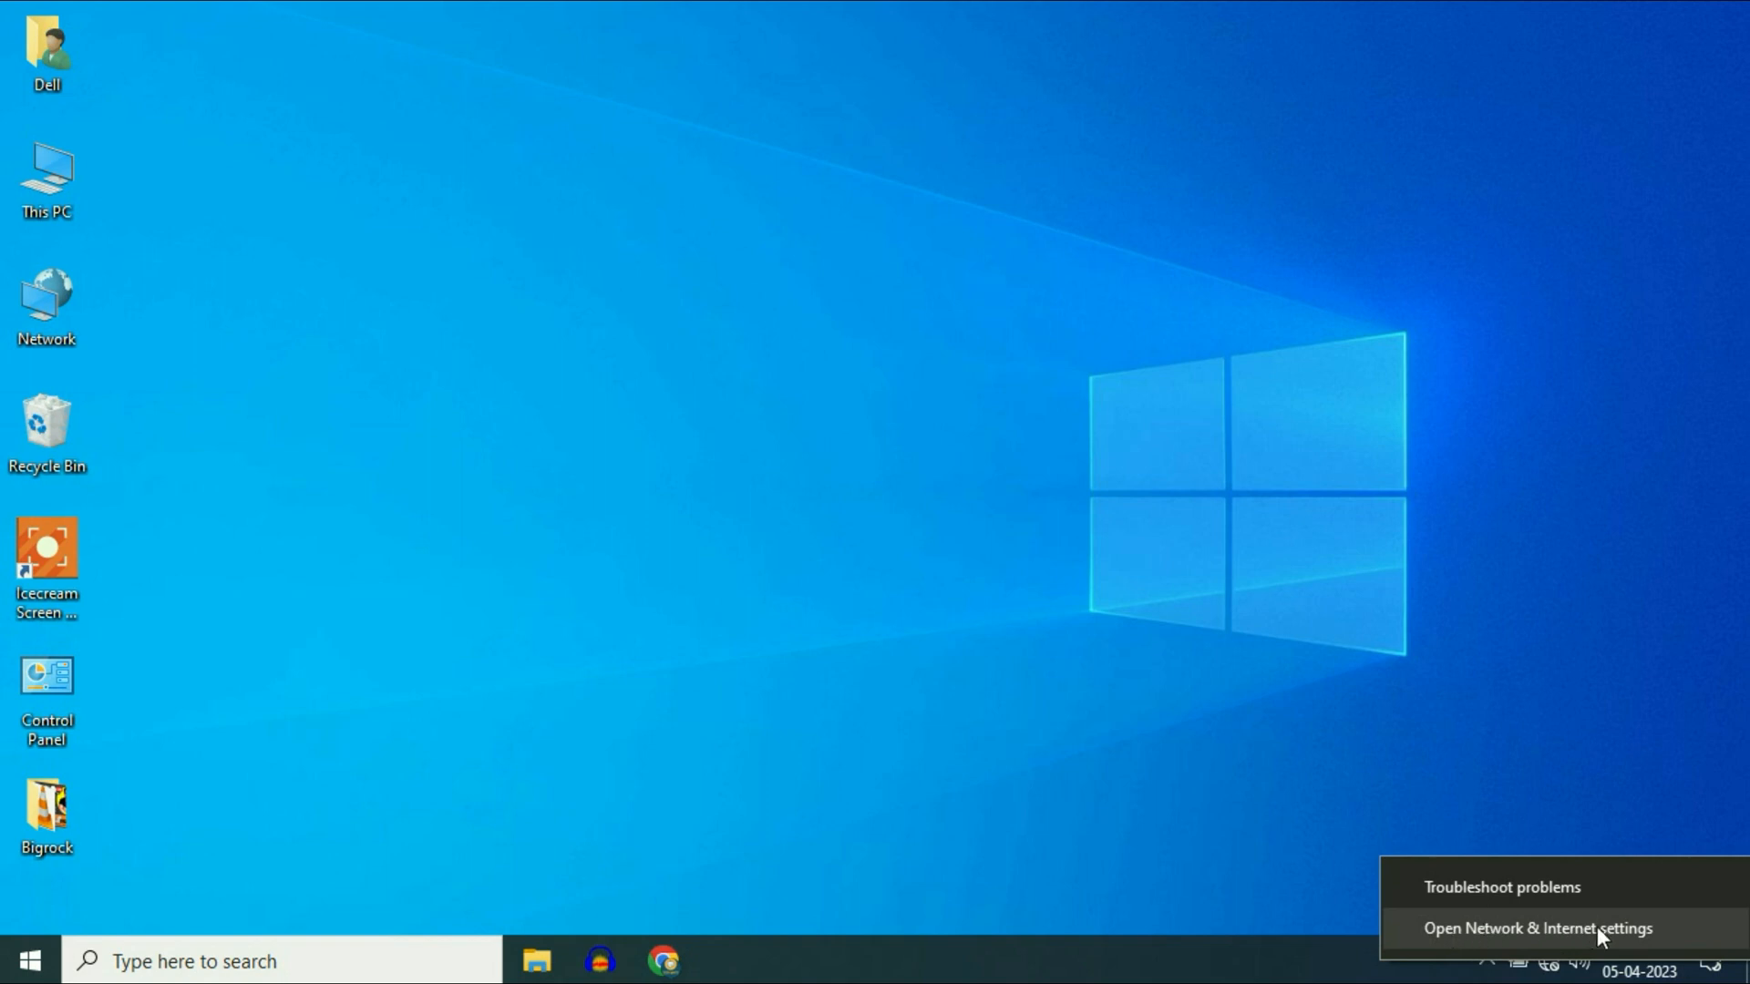
{"action": "left_click", "coordinate": [1535, 928]}
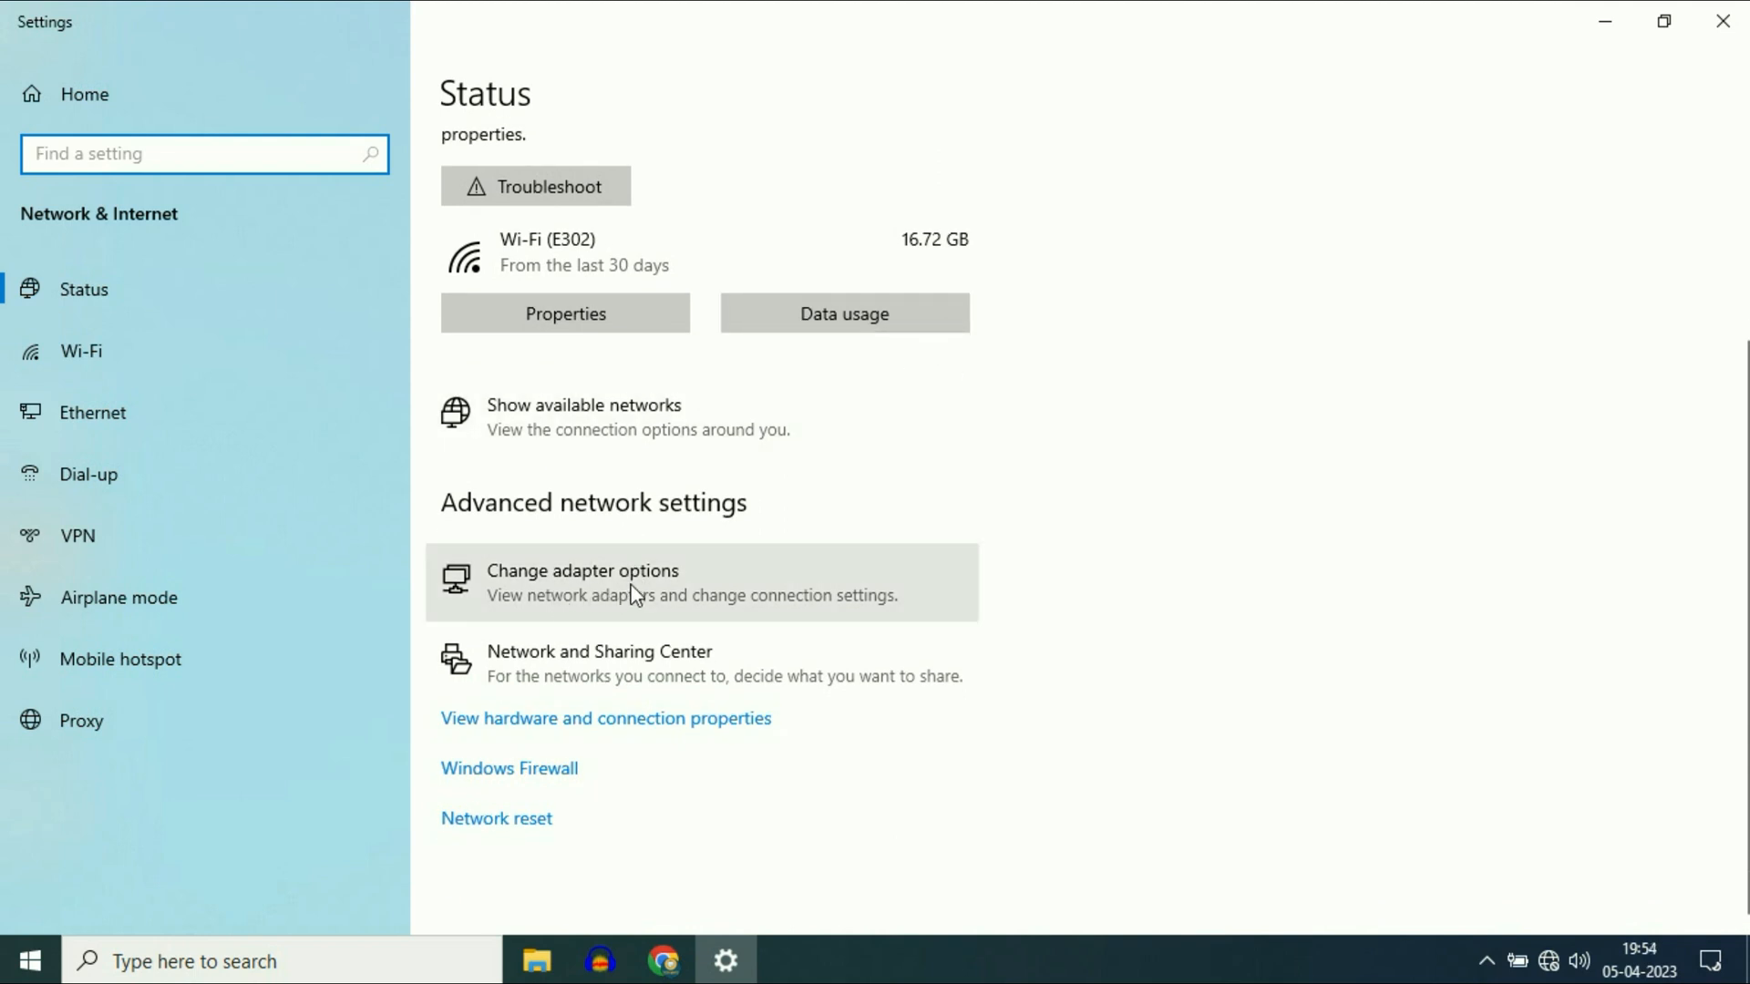
{"action": "left_click", "coordinate": [582, 581]}
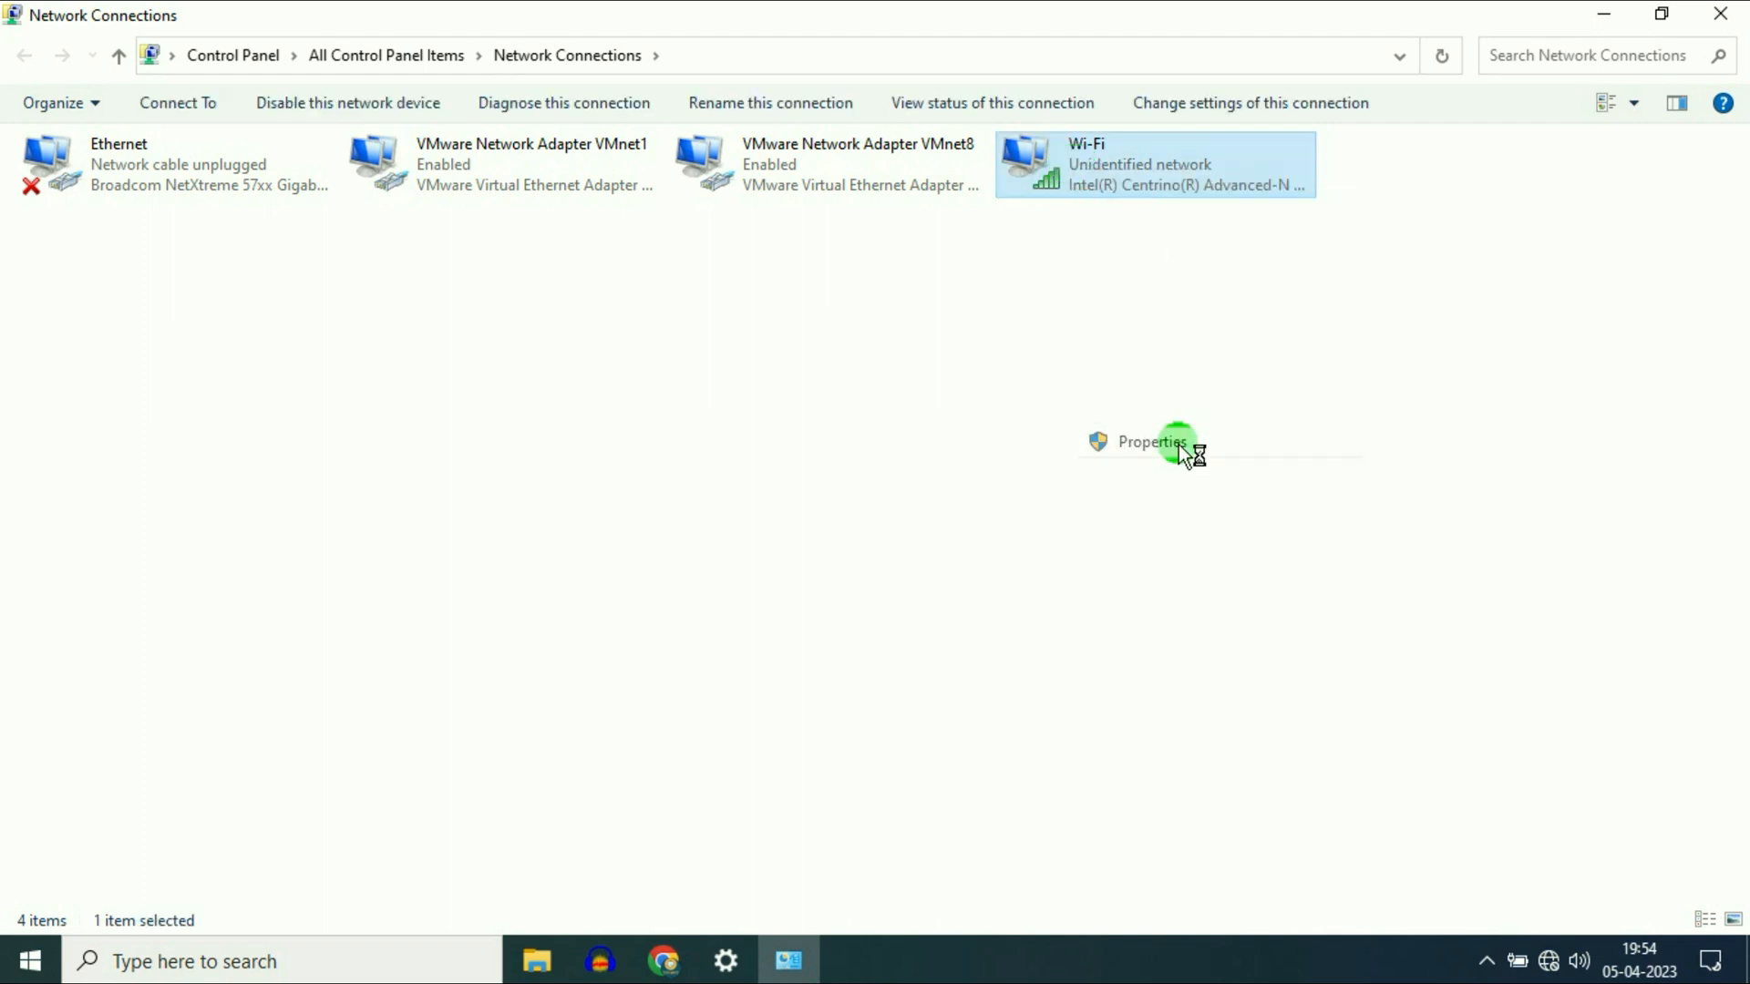
- Show the Wi-Fi adapter's Properties with Internet Protocol Version 4 (TCP/IPv4) selected
{"action": "left_click", "coordinate": [1152, 442]}
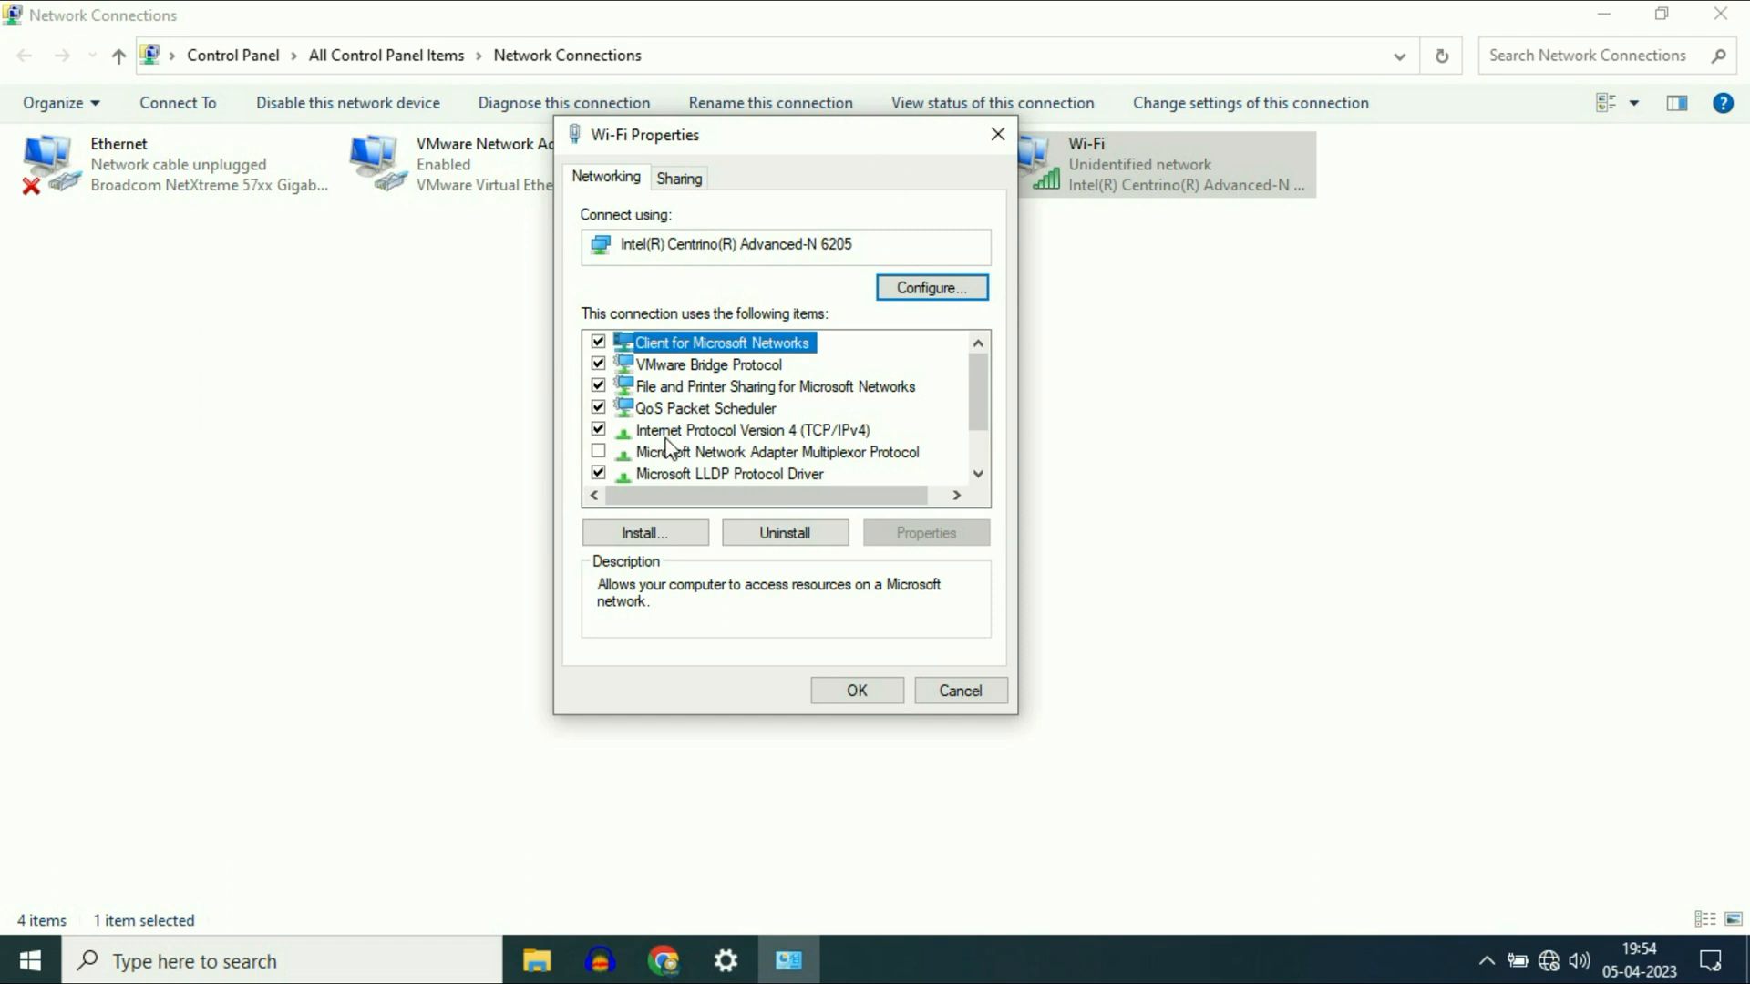
{"action": "left_click", "coordinate": [734, 431]}
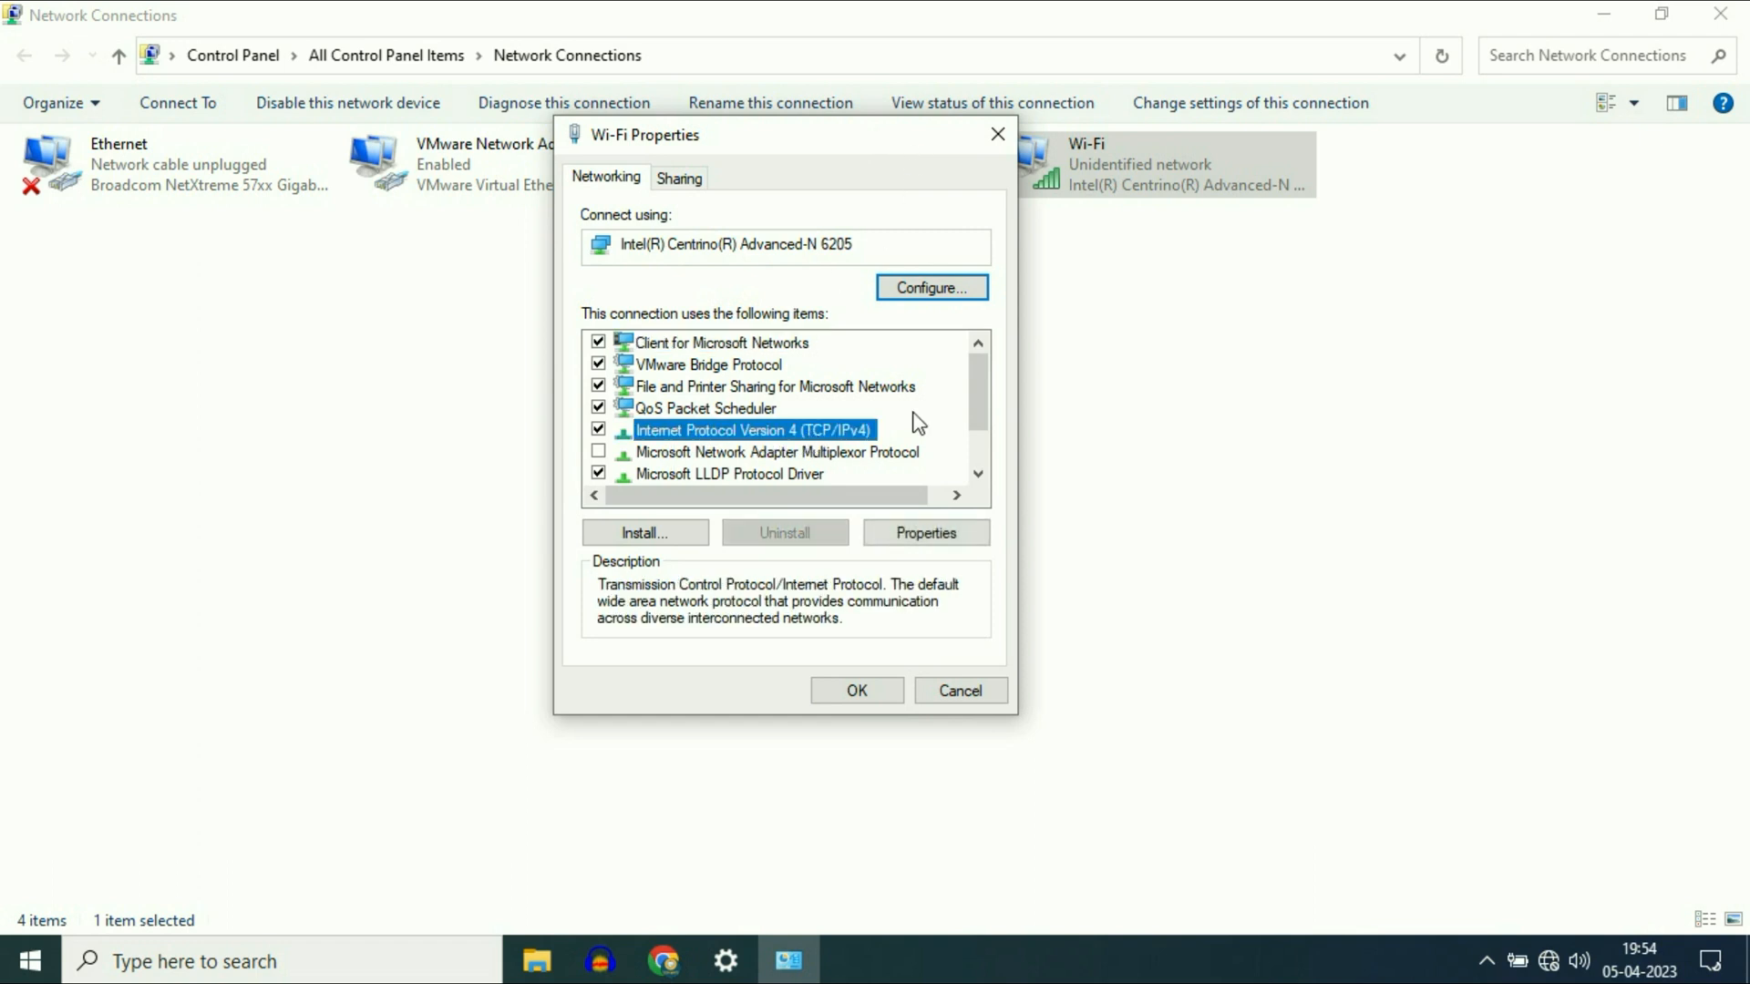
- Set Wi-Fi IPv4 to obtain IP address and DNS servers automatically and apply
{"action": "left_click", "coordinate": [926, 533]}
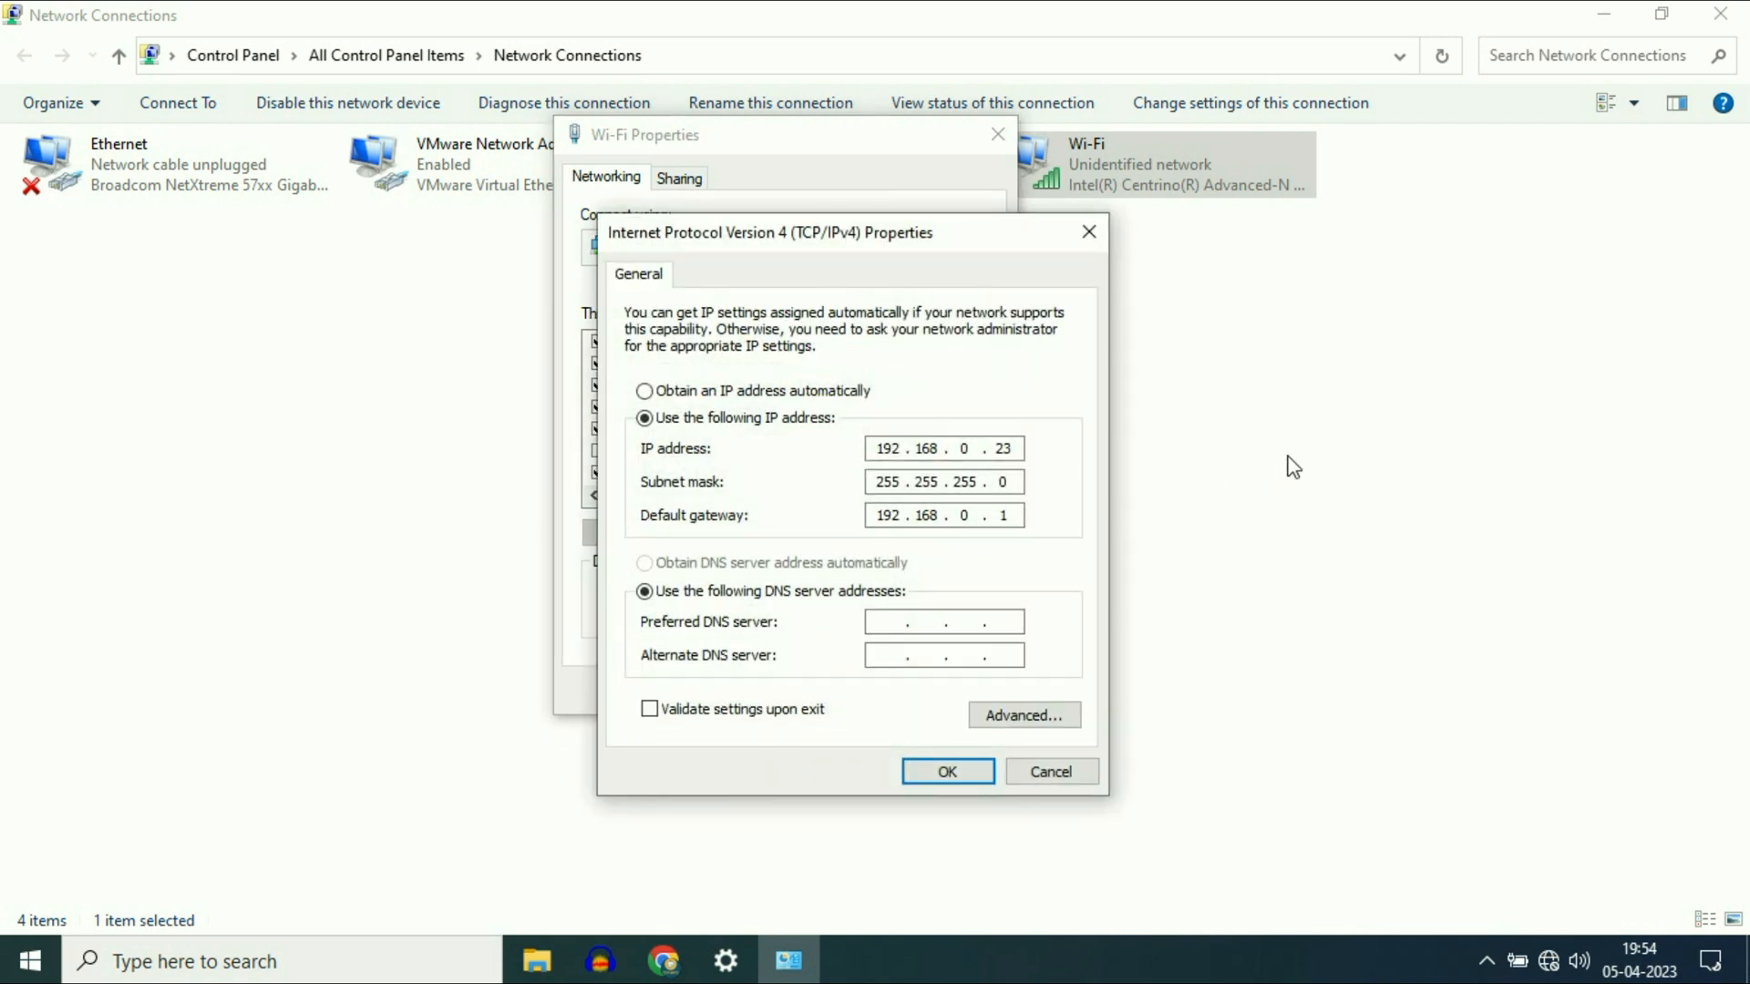
{"action": "mouse_move", "coordinate": [718, 448]}
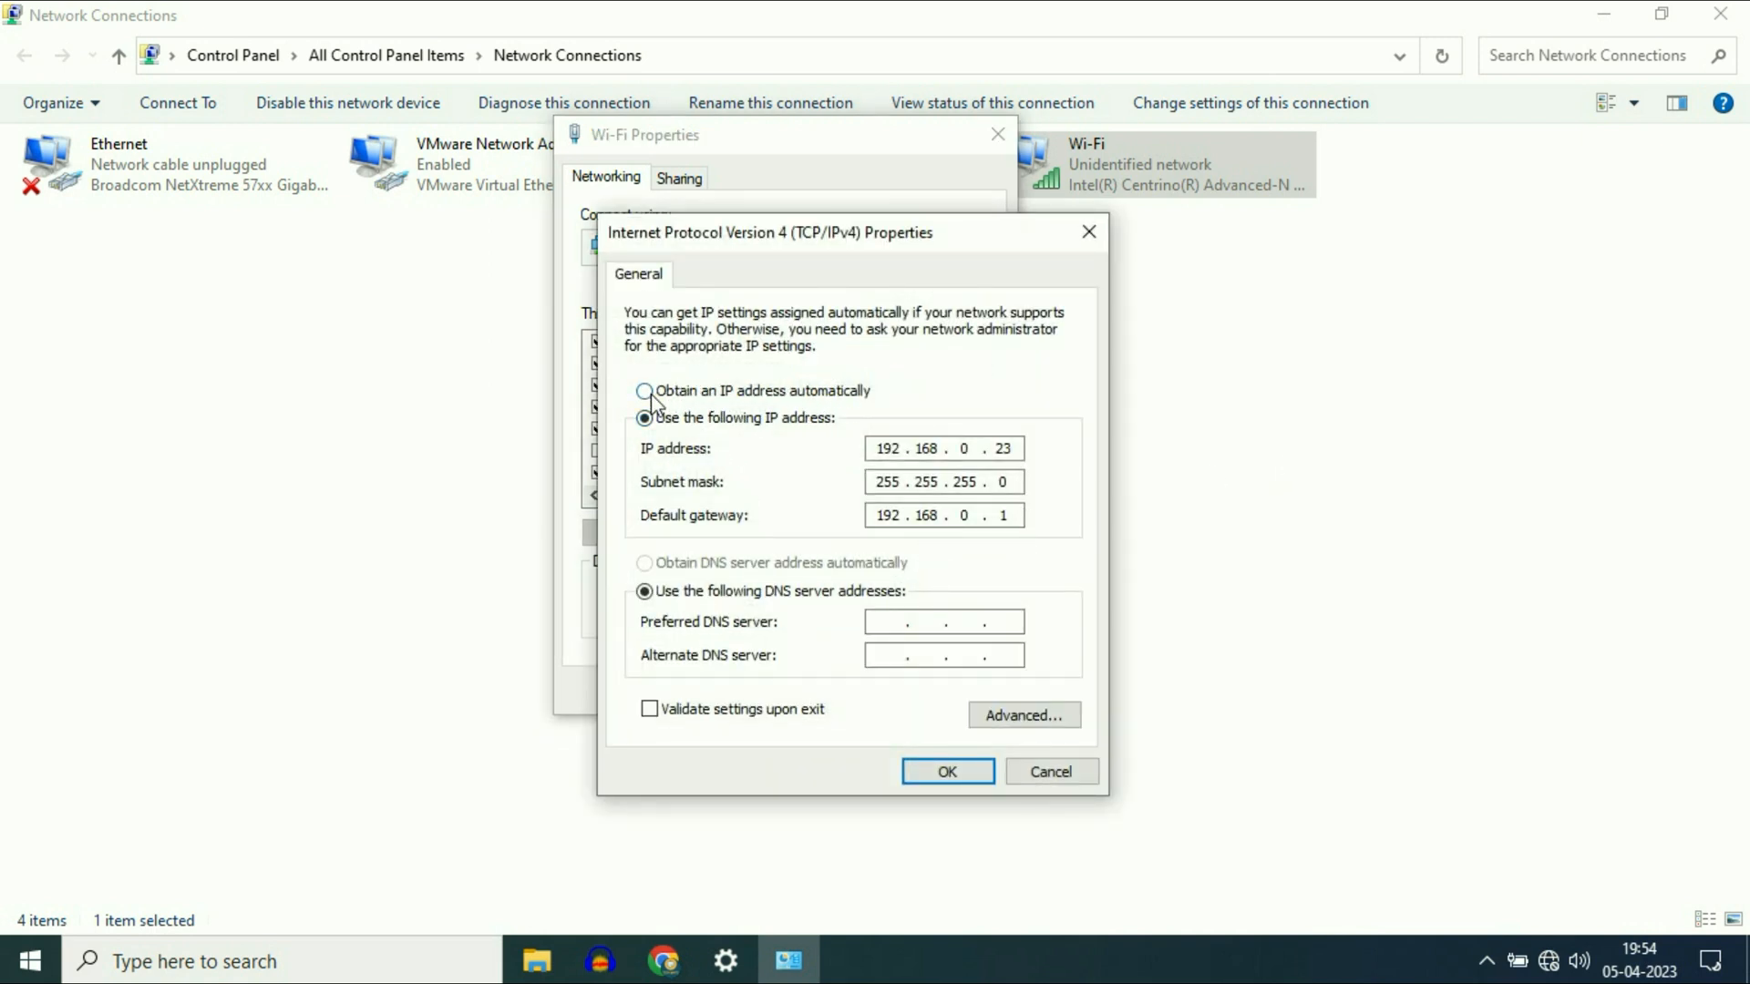
{"action": "left_click", "coordinate": [643, 390]}
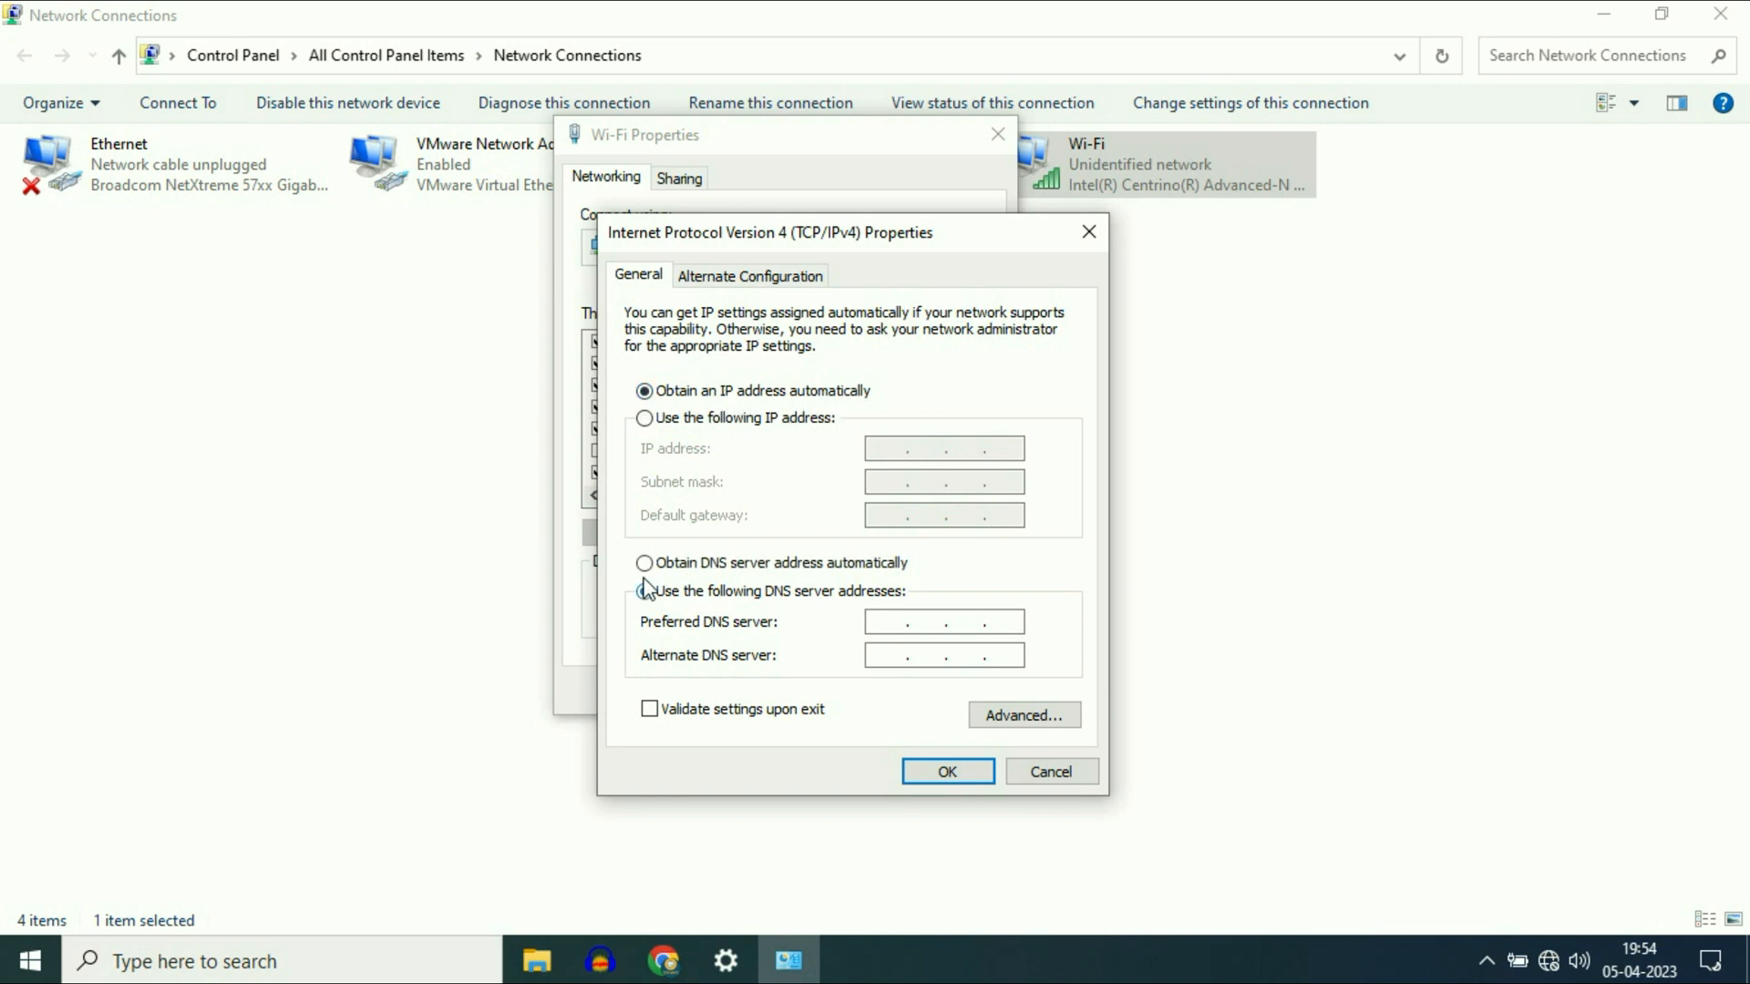
{"action": "left_click", "coordinate": [644, 563]}
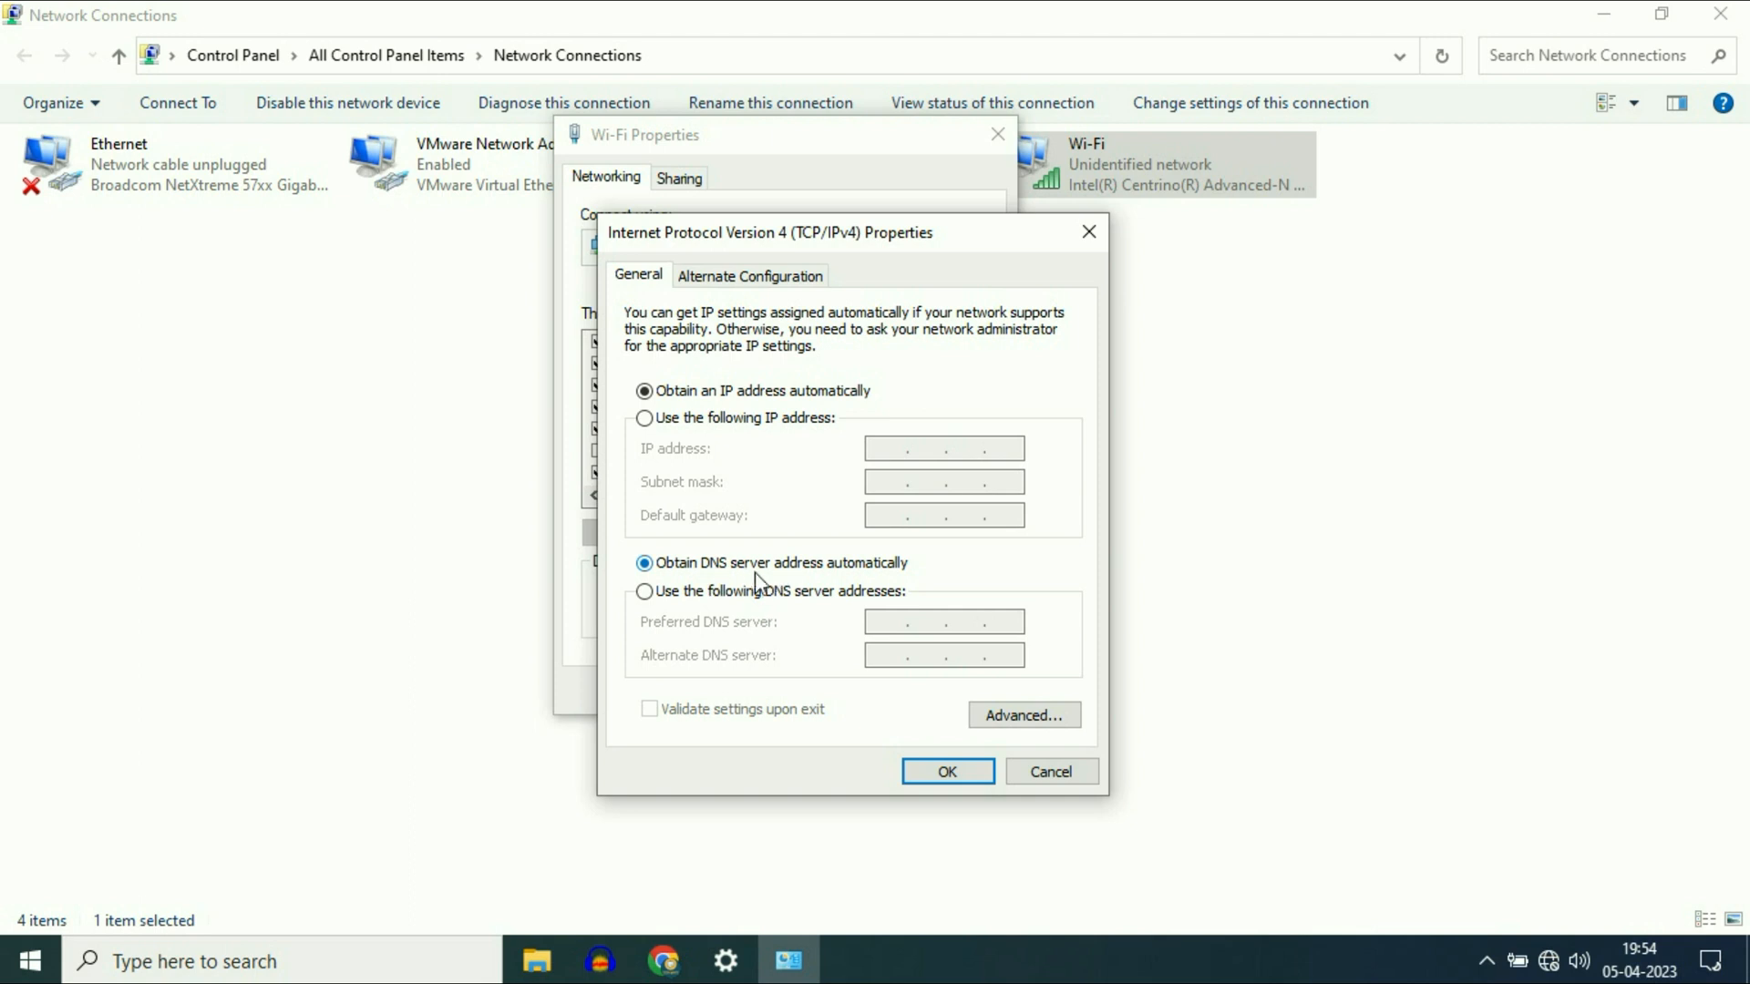
{"action": "mouse_move", "coordinate": [784, 574]}
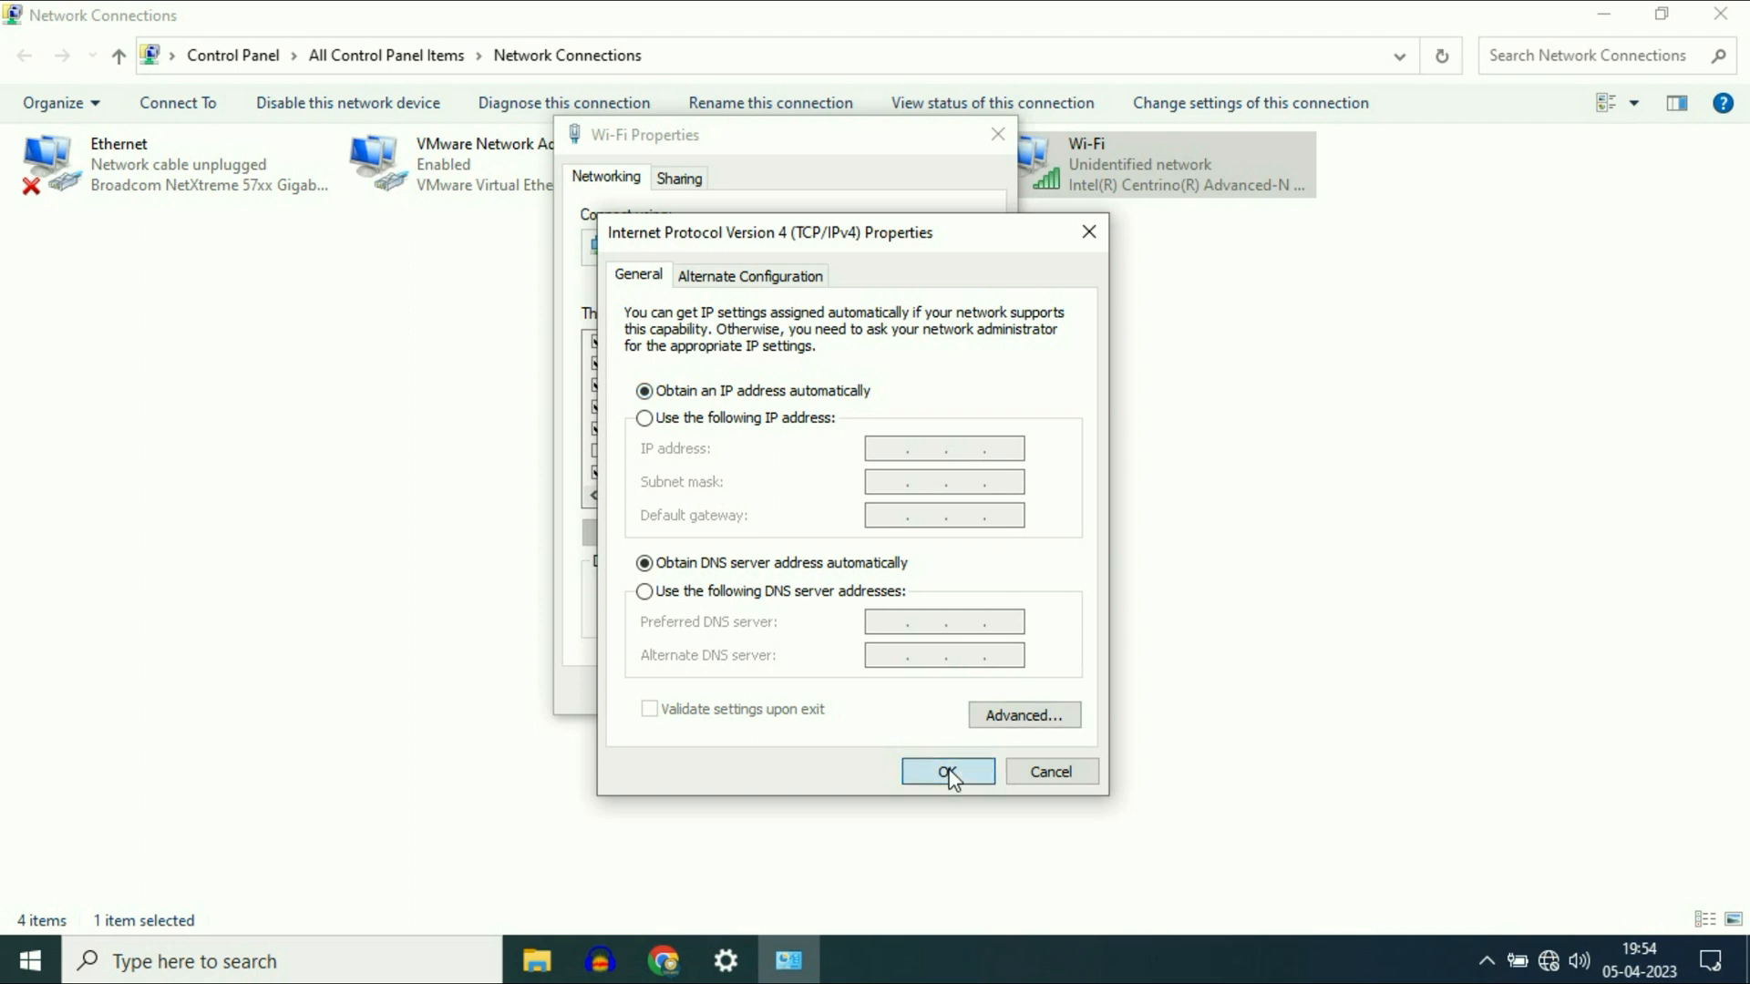
{"action": "left_click", "coordinate": [946, 771]}
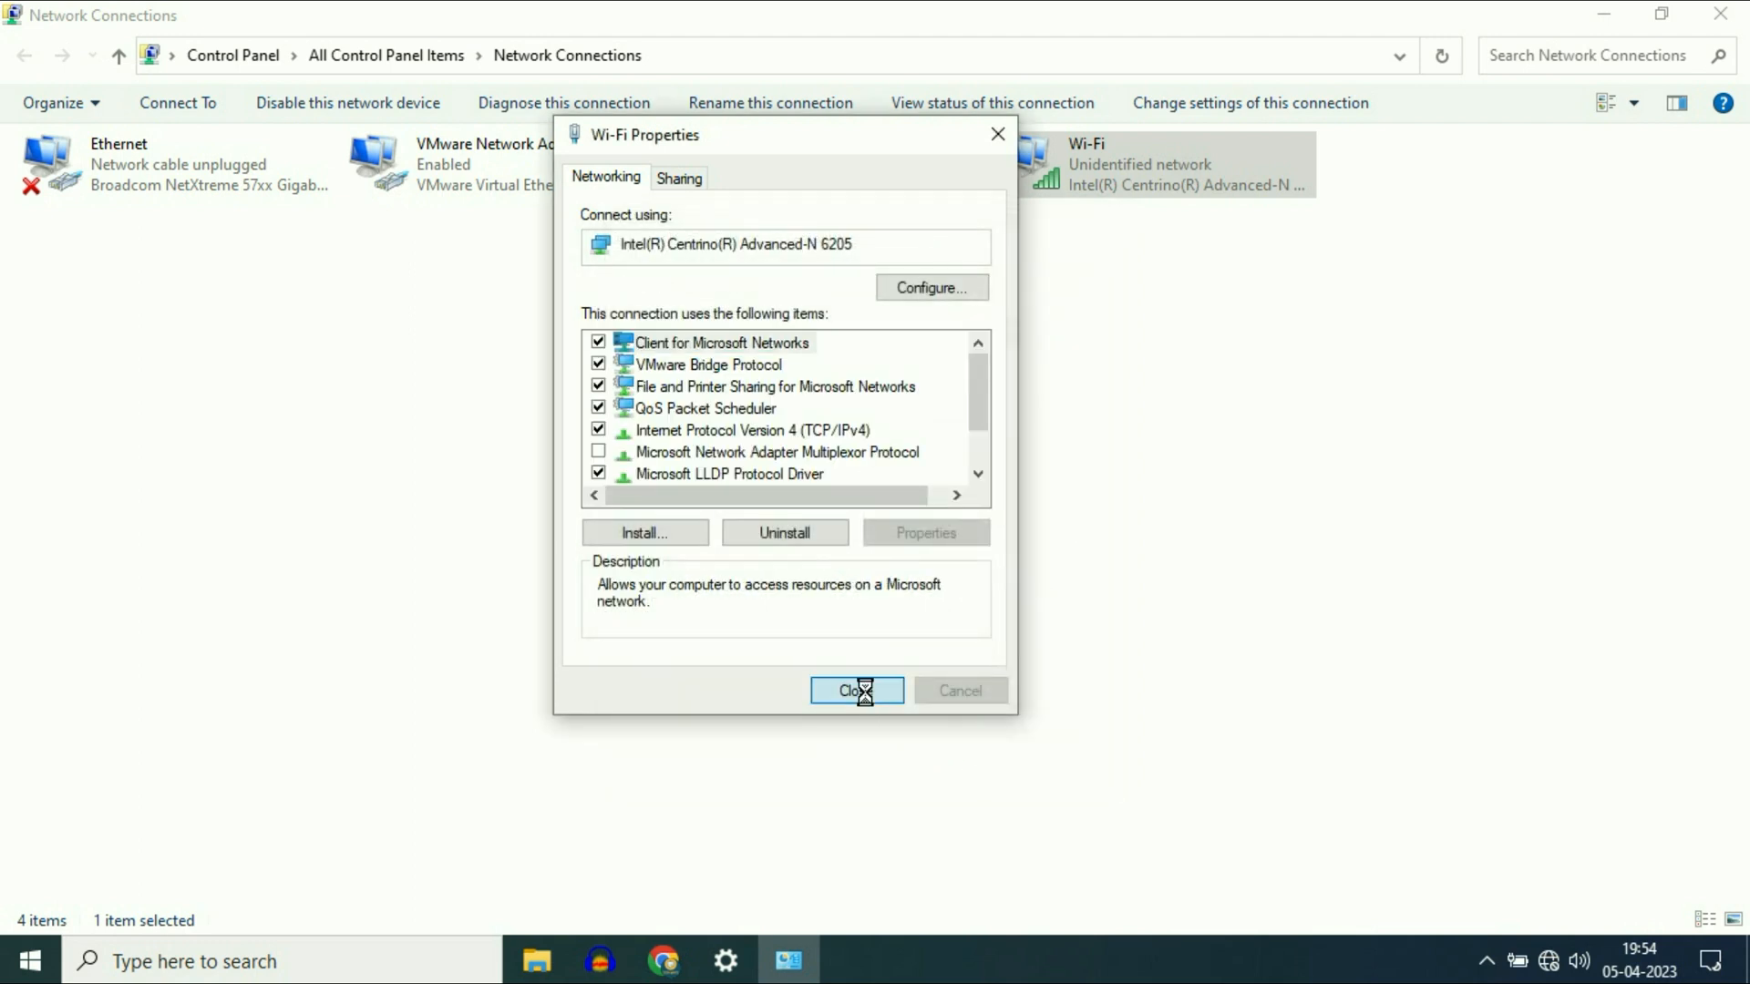
{"action": "left_click", "coordinate": [855, 689]}
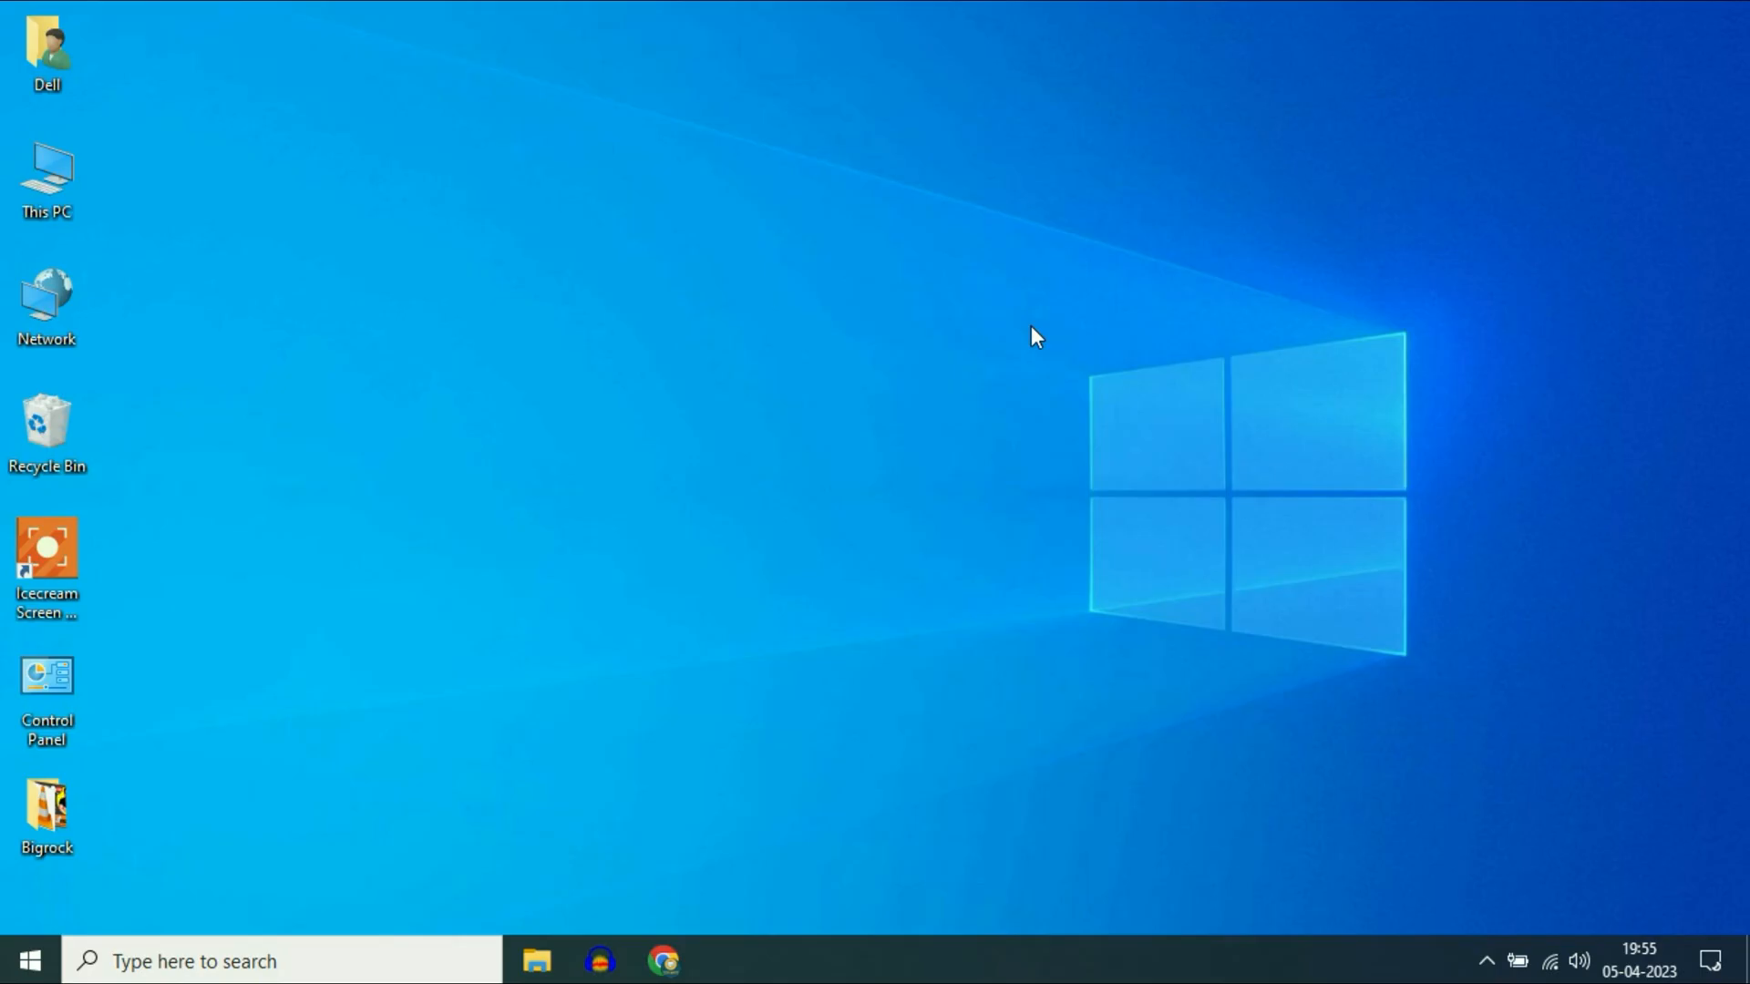
{"action": "mouse_move", "coordinate": [942, 372]}
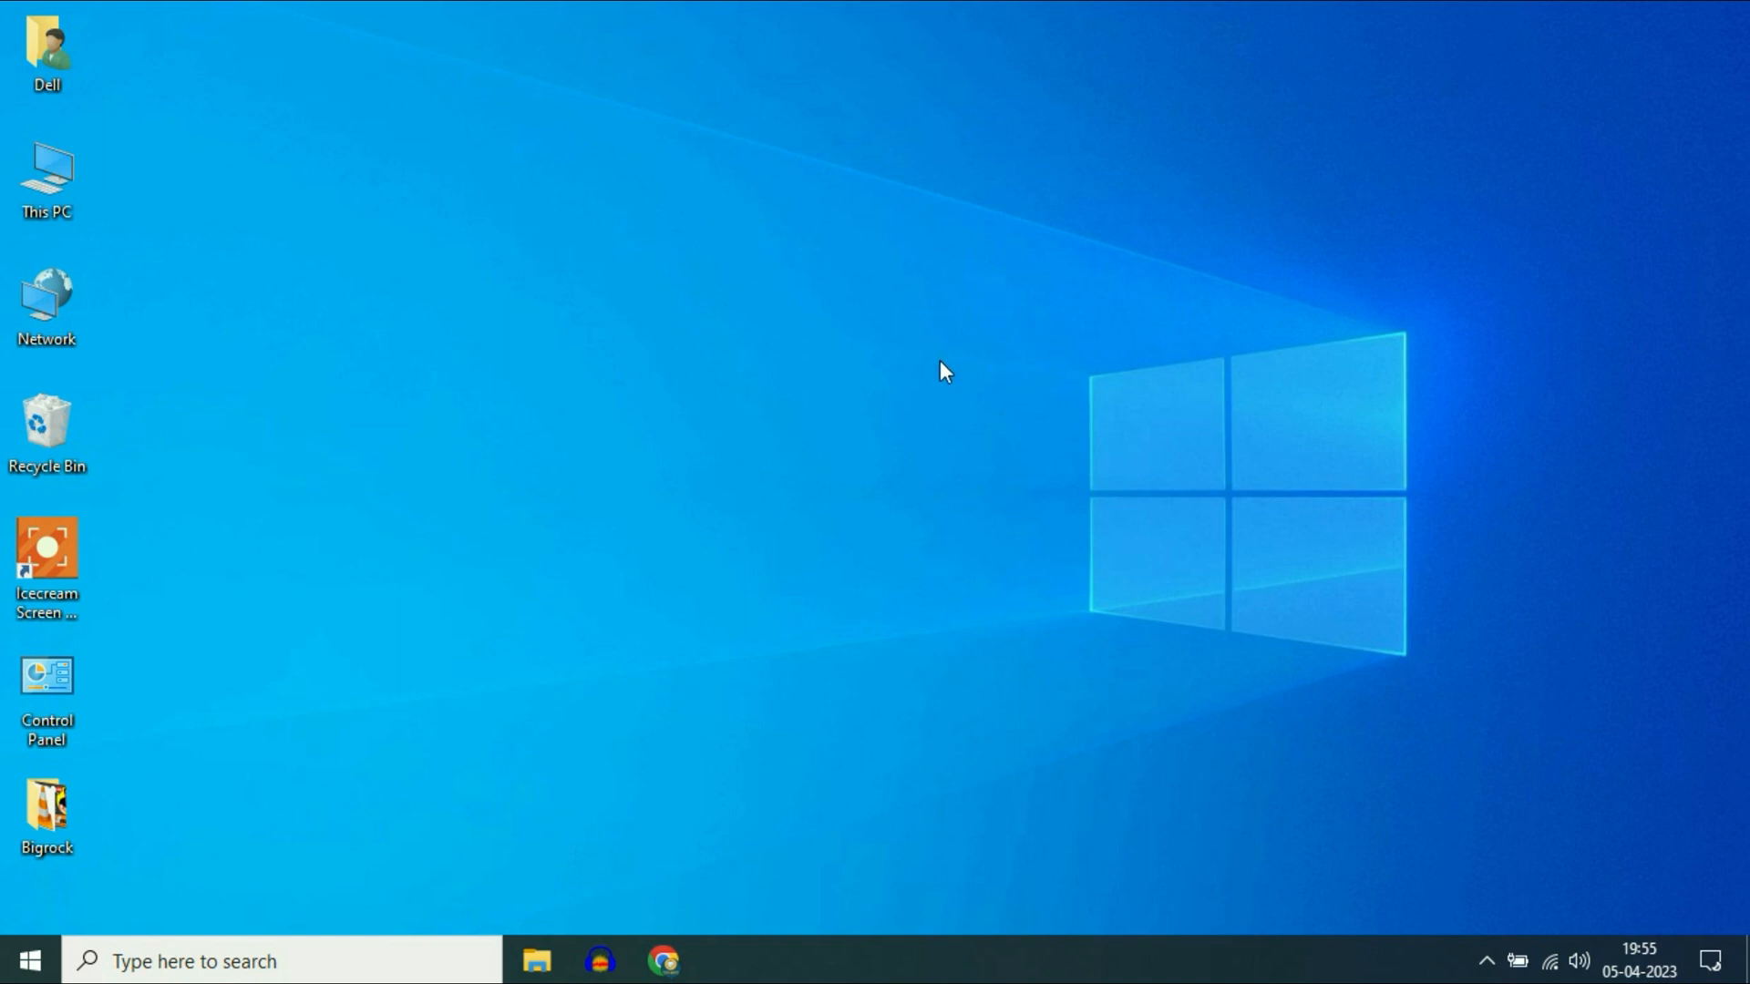
{"action": "mouse_move", "coordinate": [1152, 361]}
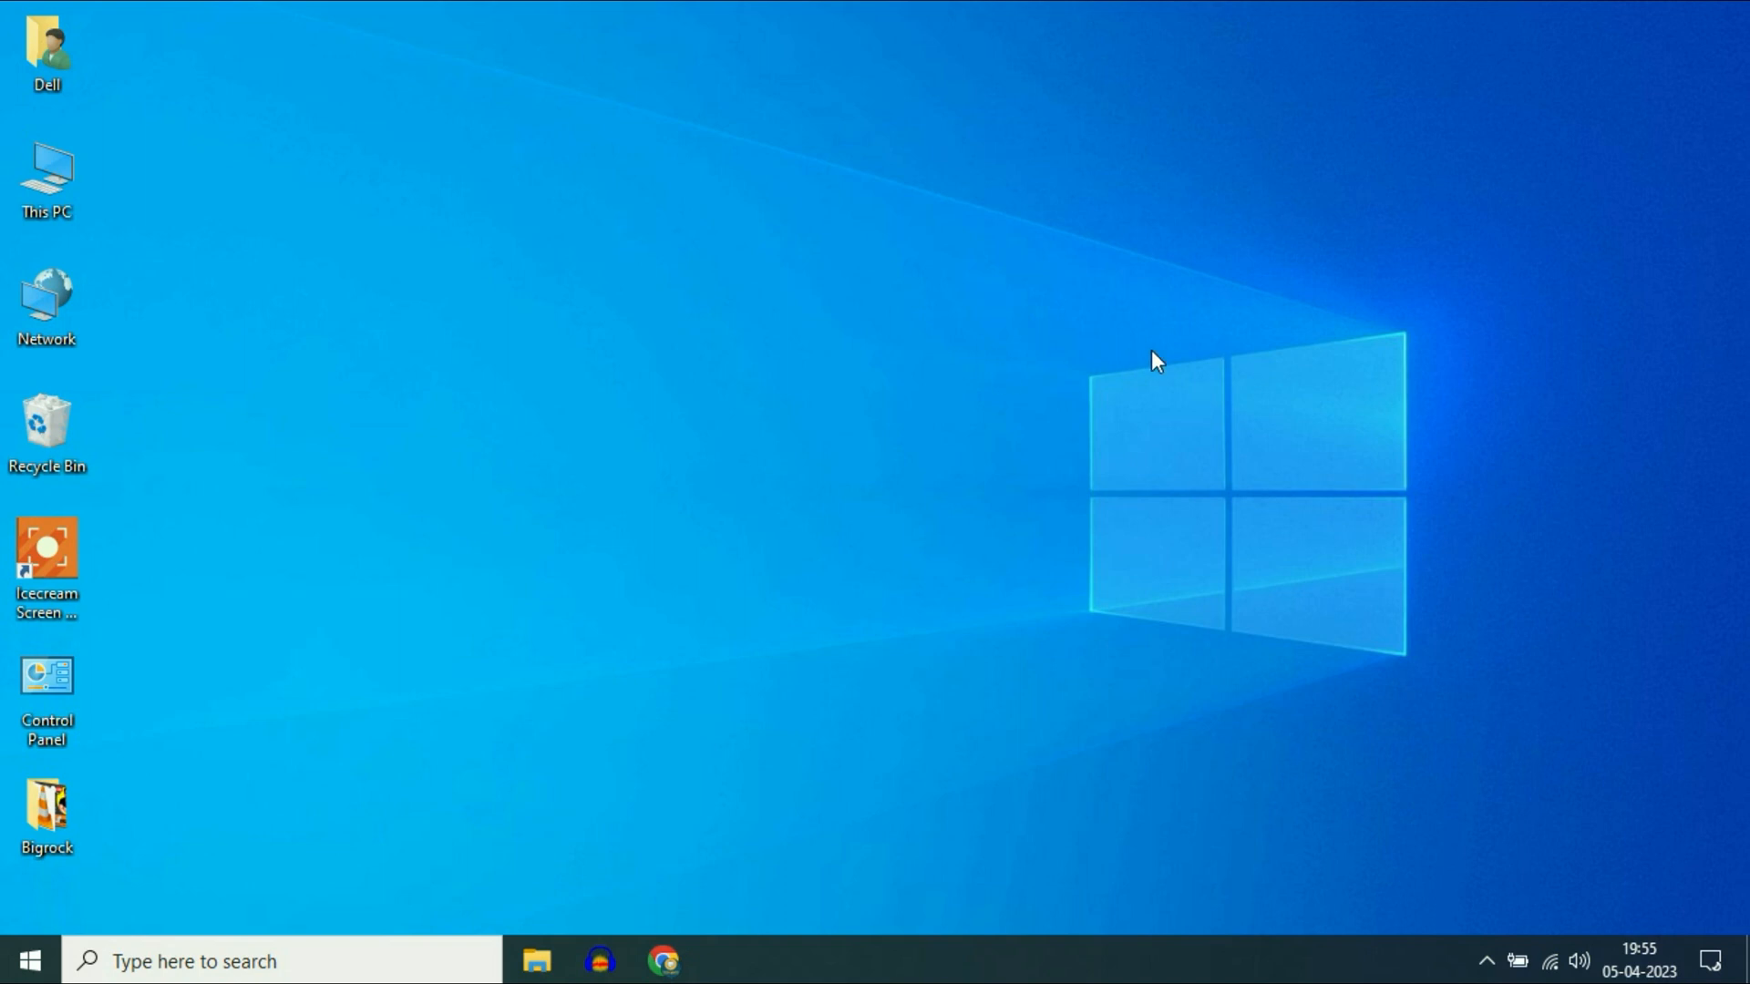
- Search Windows for 'proxy settings' to surface the Proxy settings result
{"action": "left_click", "coordinate": [279, 961]}
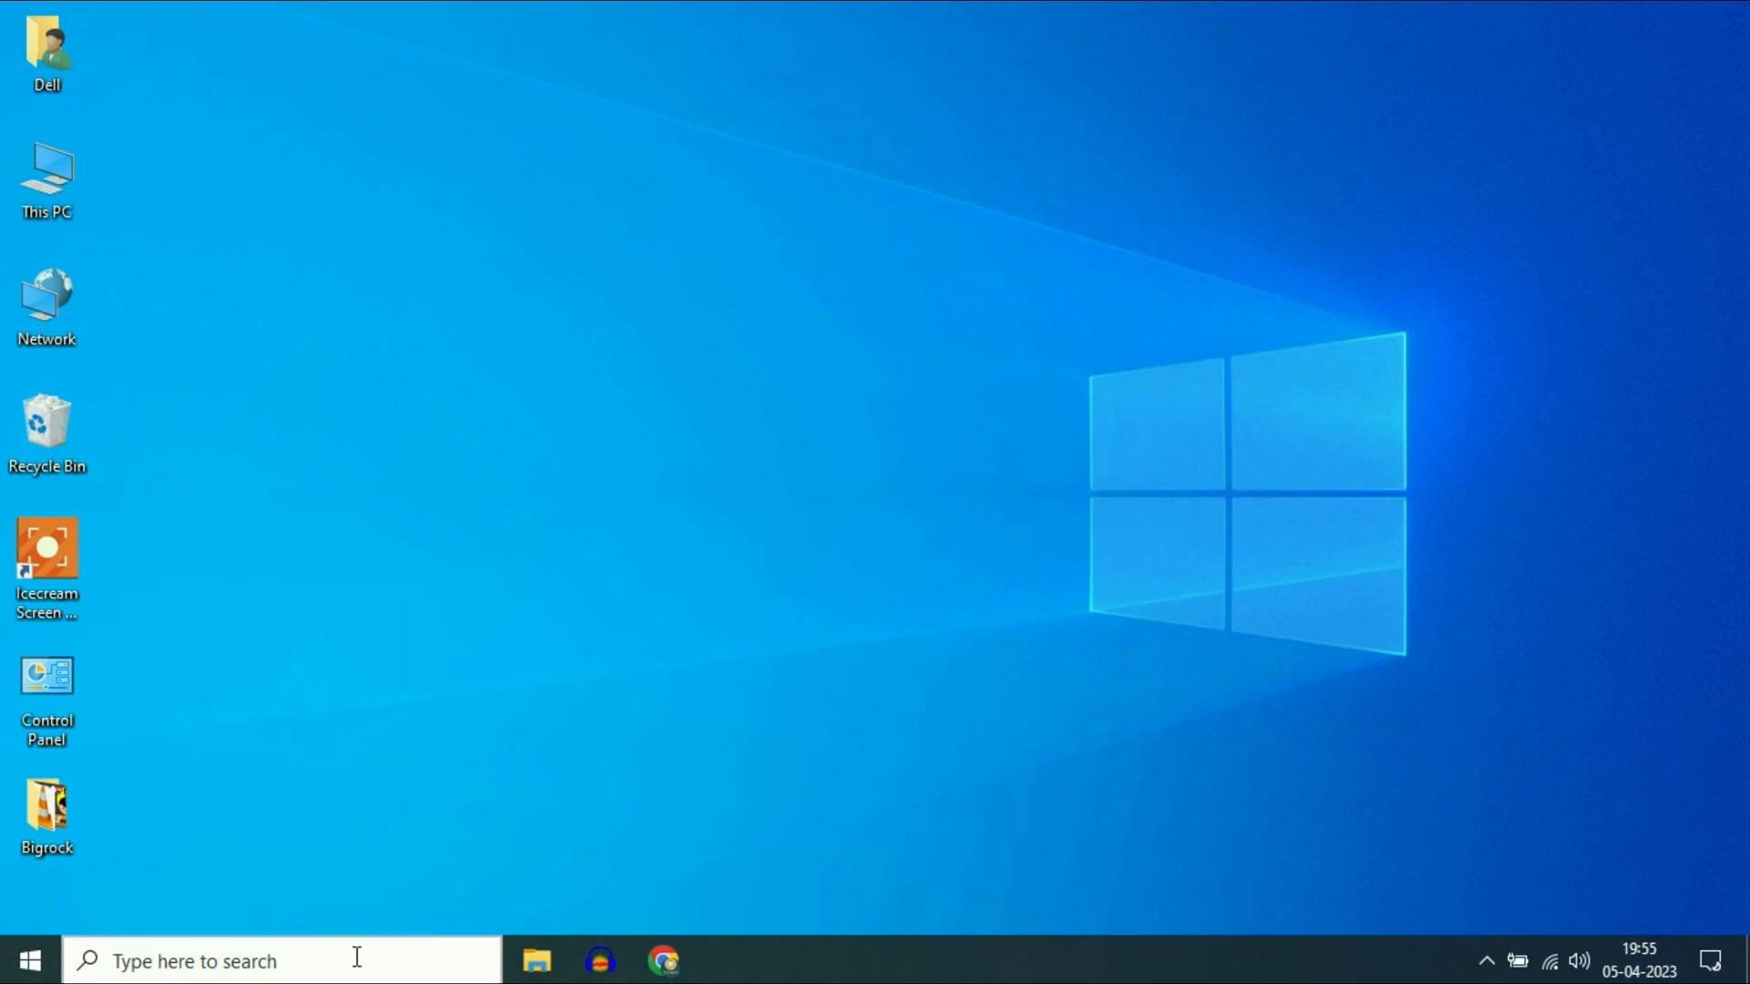
{"action": "type", "text": "proxy settings"}
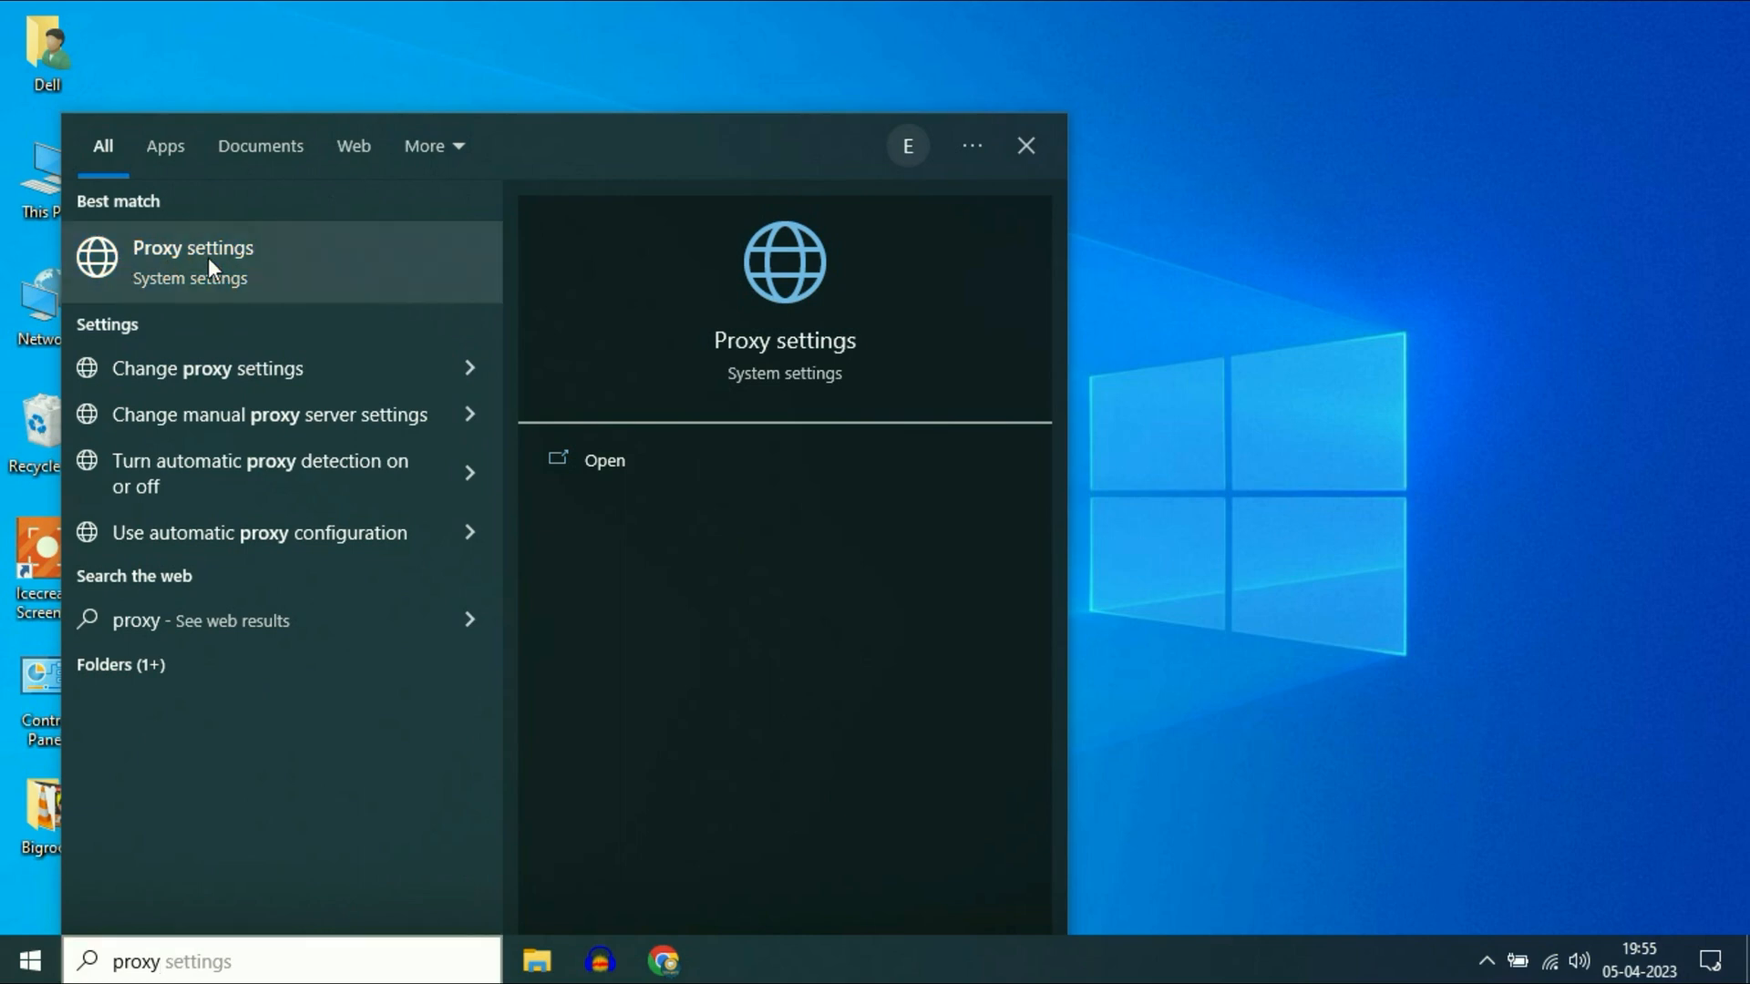
- Switch Use a proxy server to Off under Manual proxy setup, then close Settings
{"action": "left_click", "coordinate": [193, 248]}
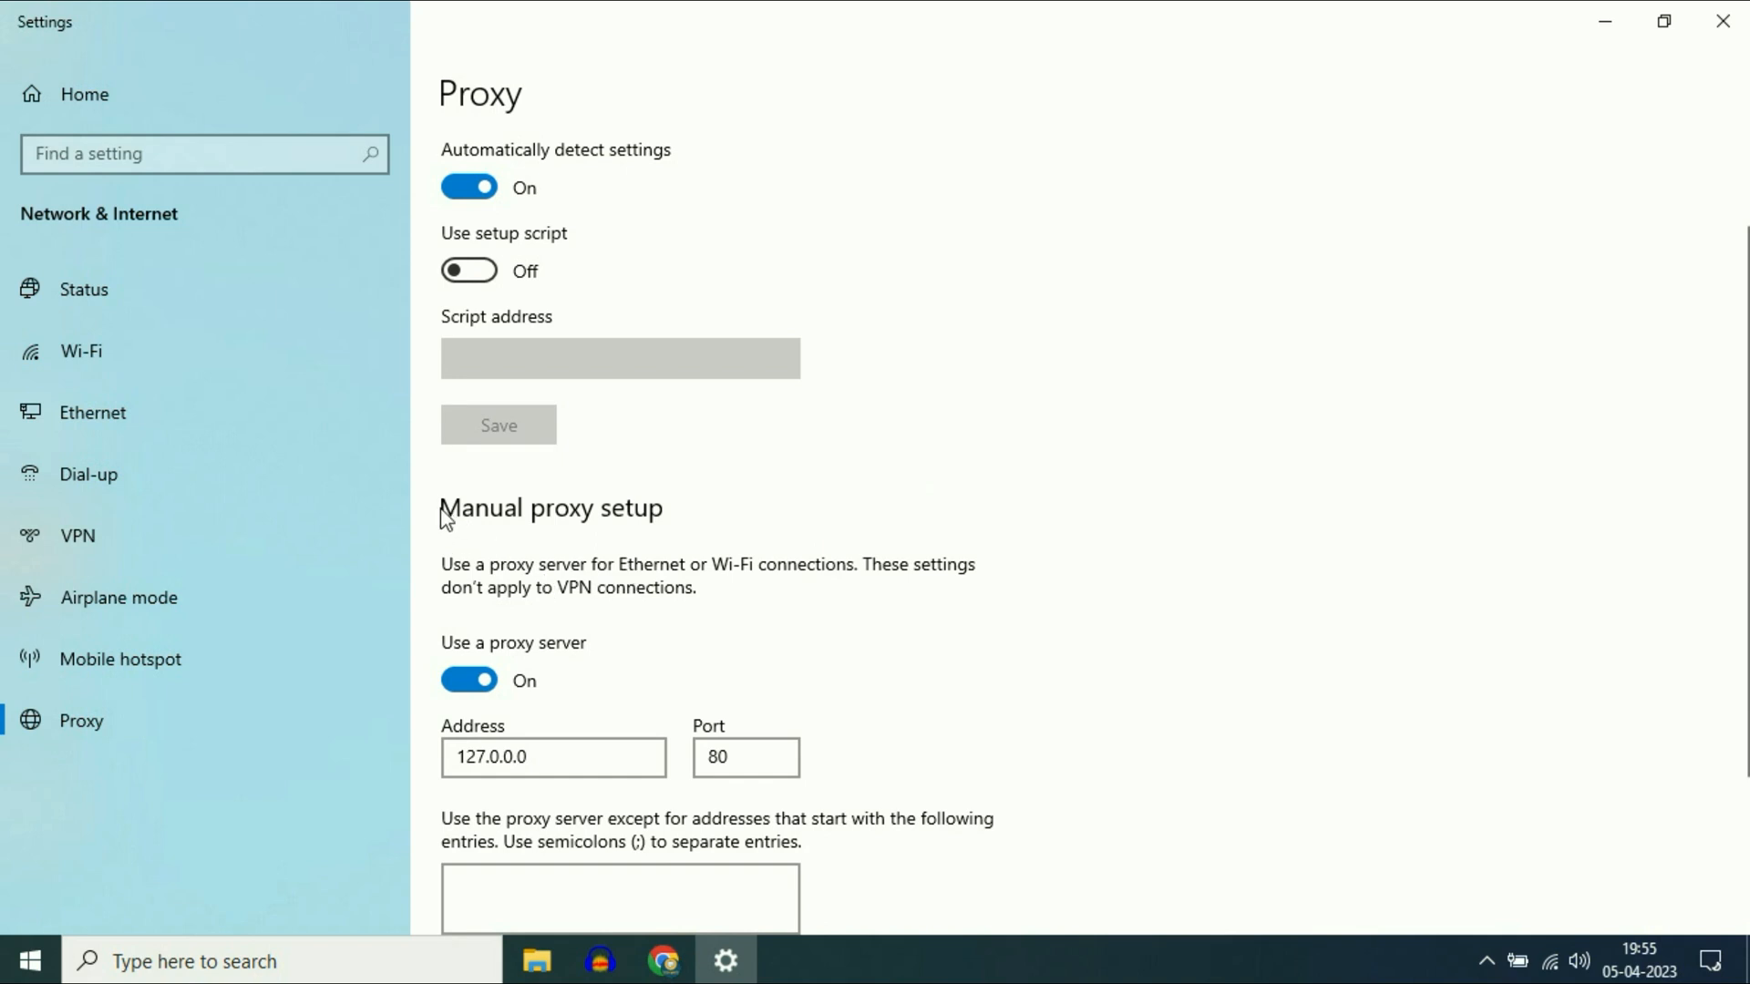
{"action": "scroll", "scroll_direction": "down", "scroll_amount": 3}
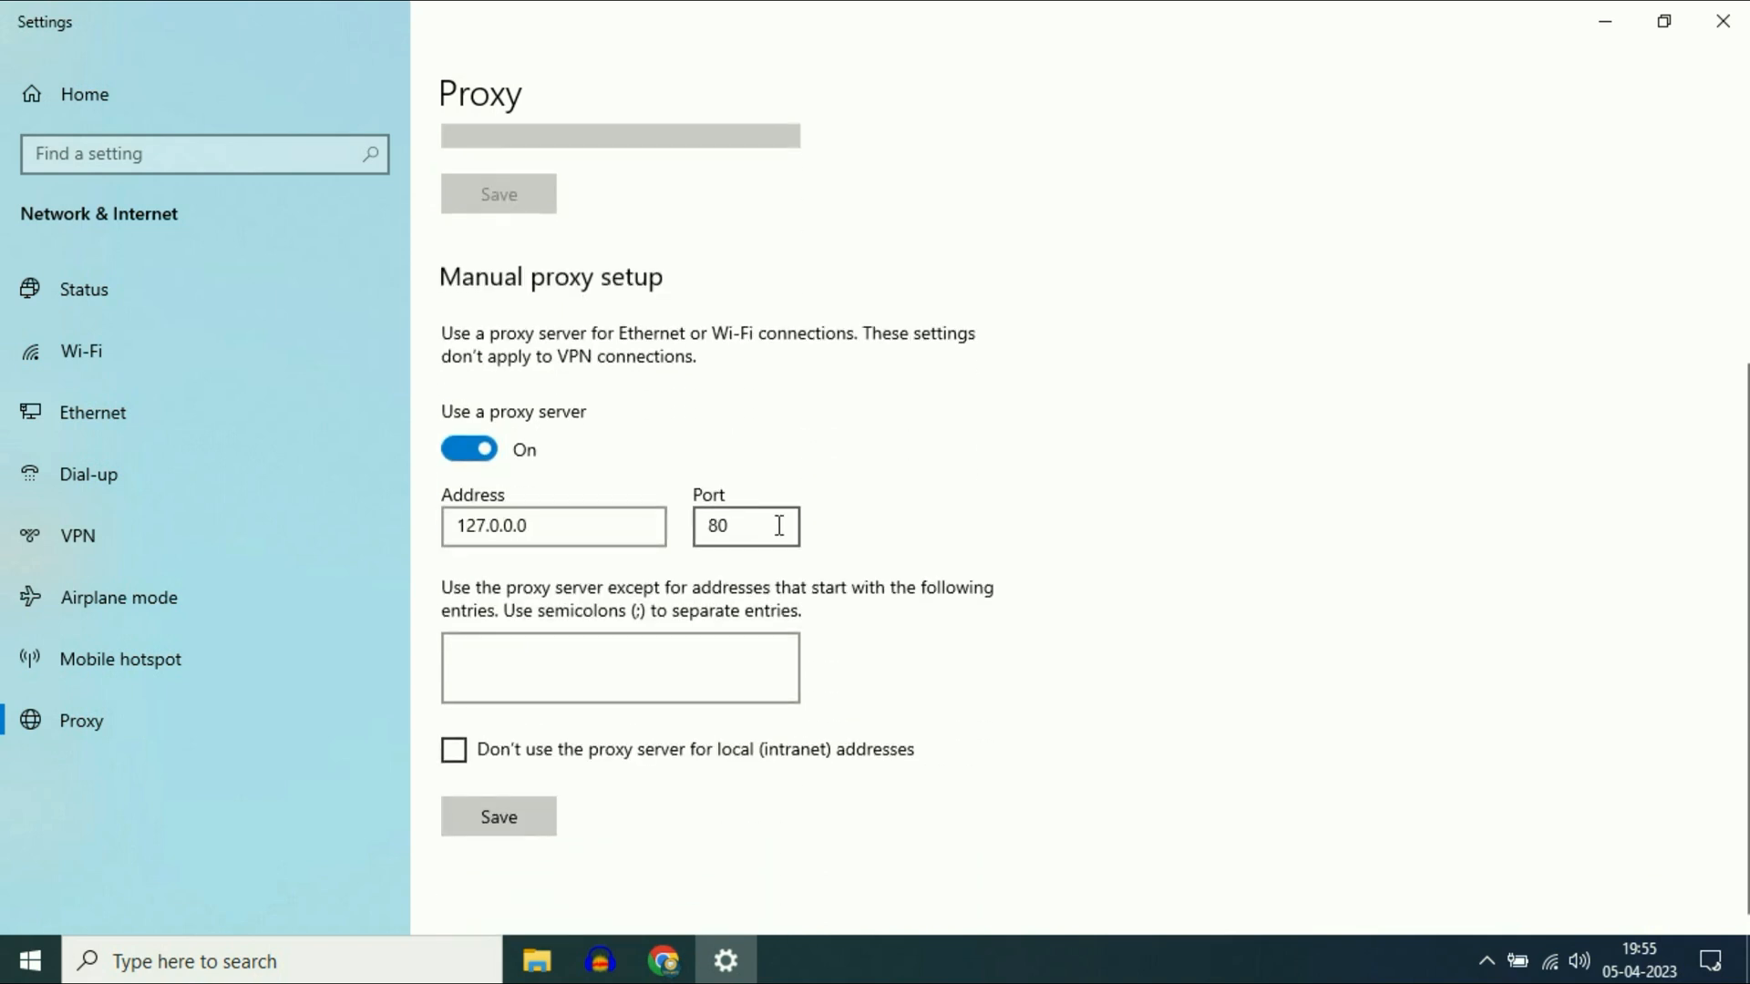
{"action": "mouse_move", "coordinate": [468, 448]}
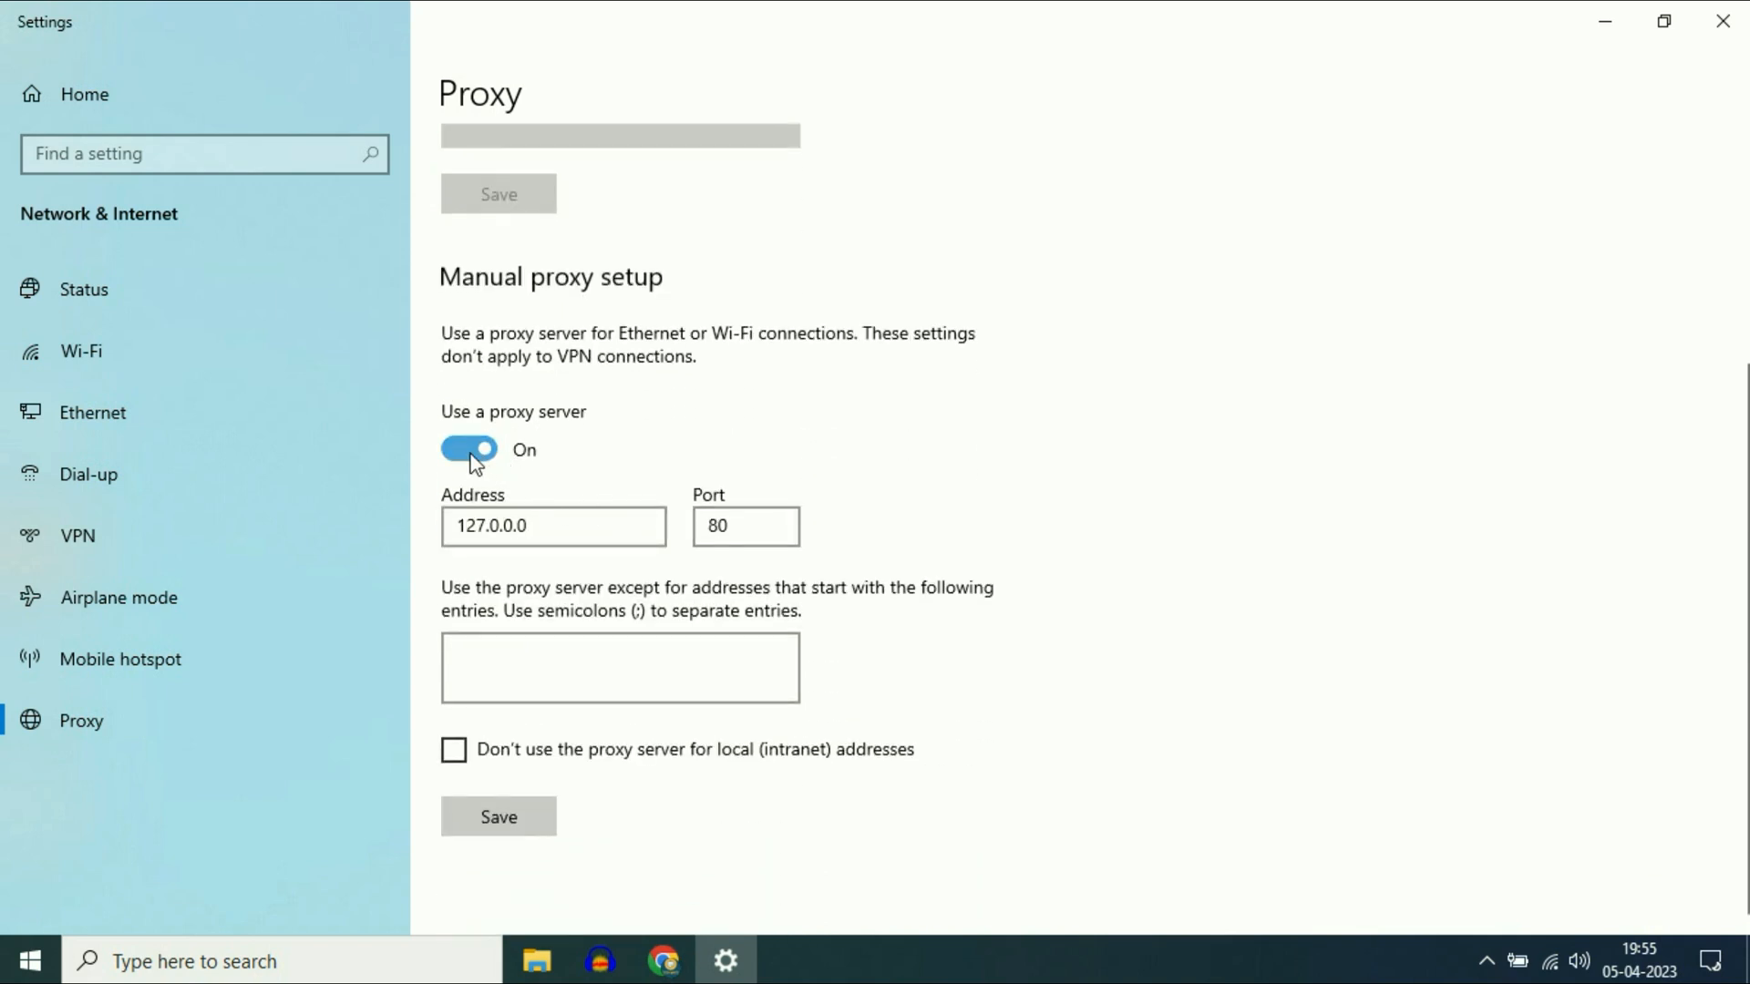
{"action": "left_click", "coordinate": [469, 449]}
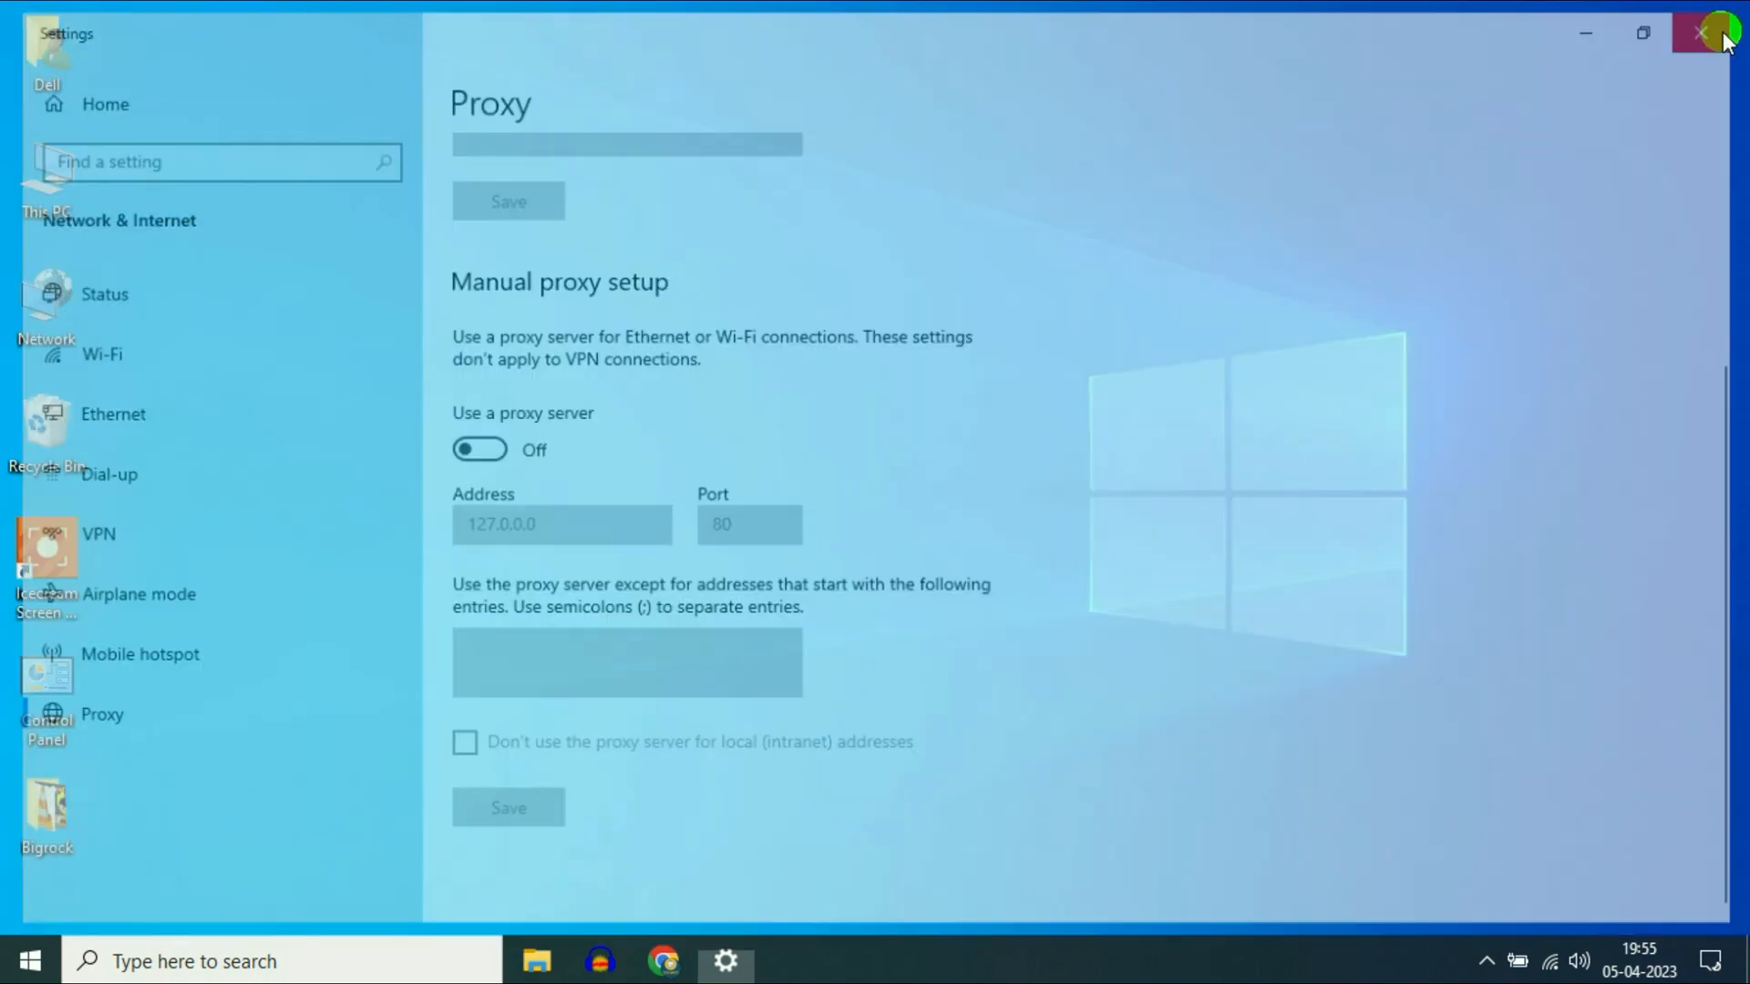
{"action": "left_click", "coordinate": [1719, 33]}
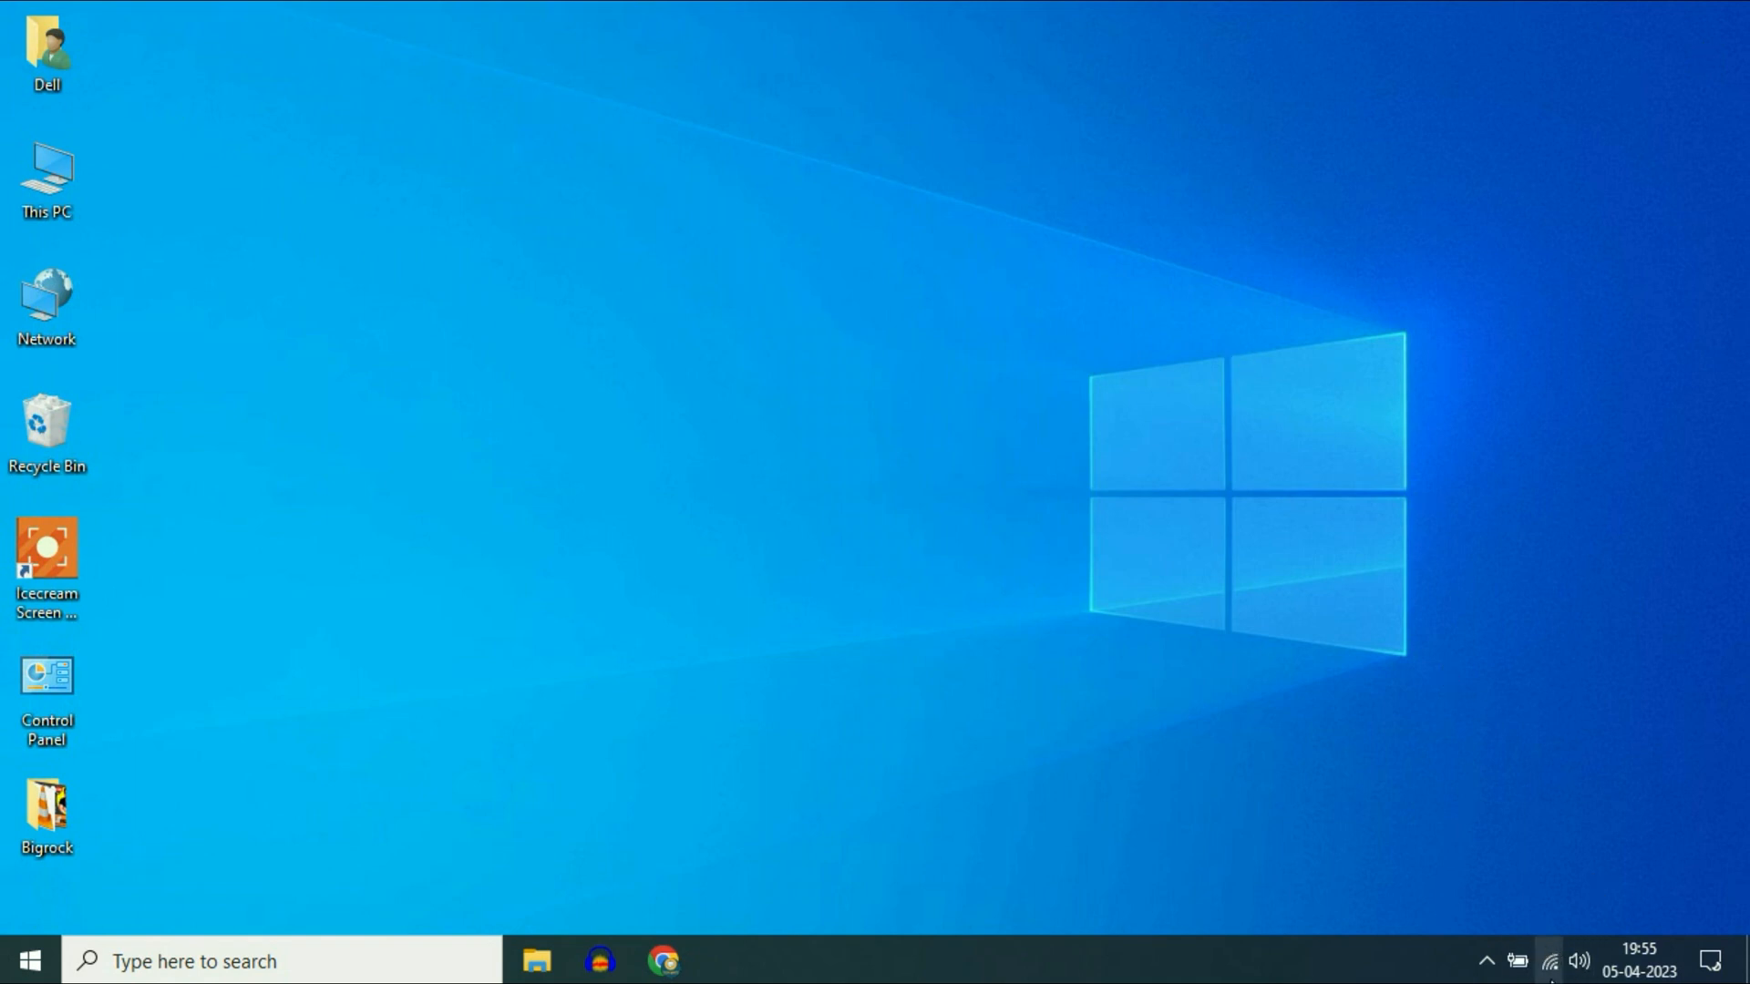
- Reload google.com in Chrome to confirm connectivity, then minimize the browser
{"action": "left_click", "coordinate": [663, 961]}
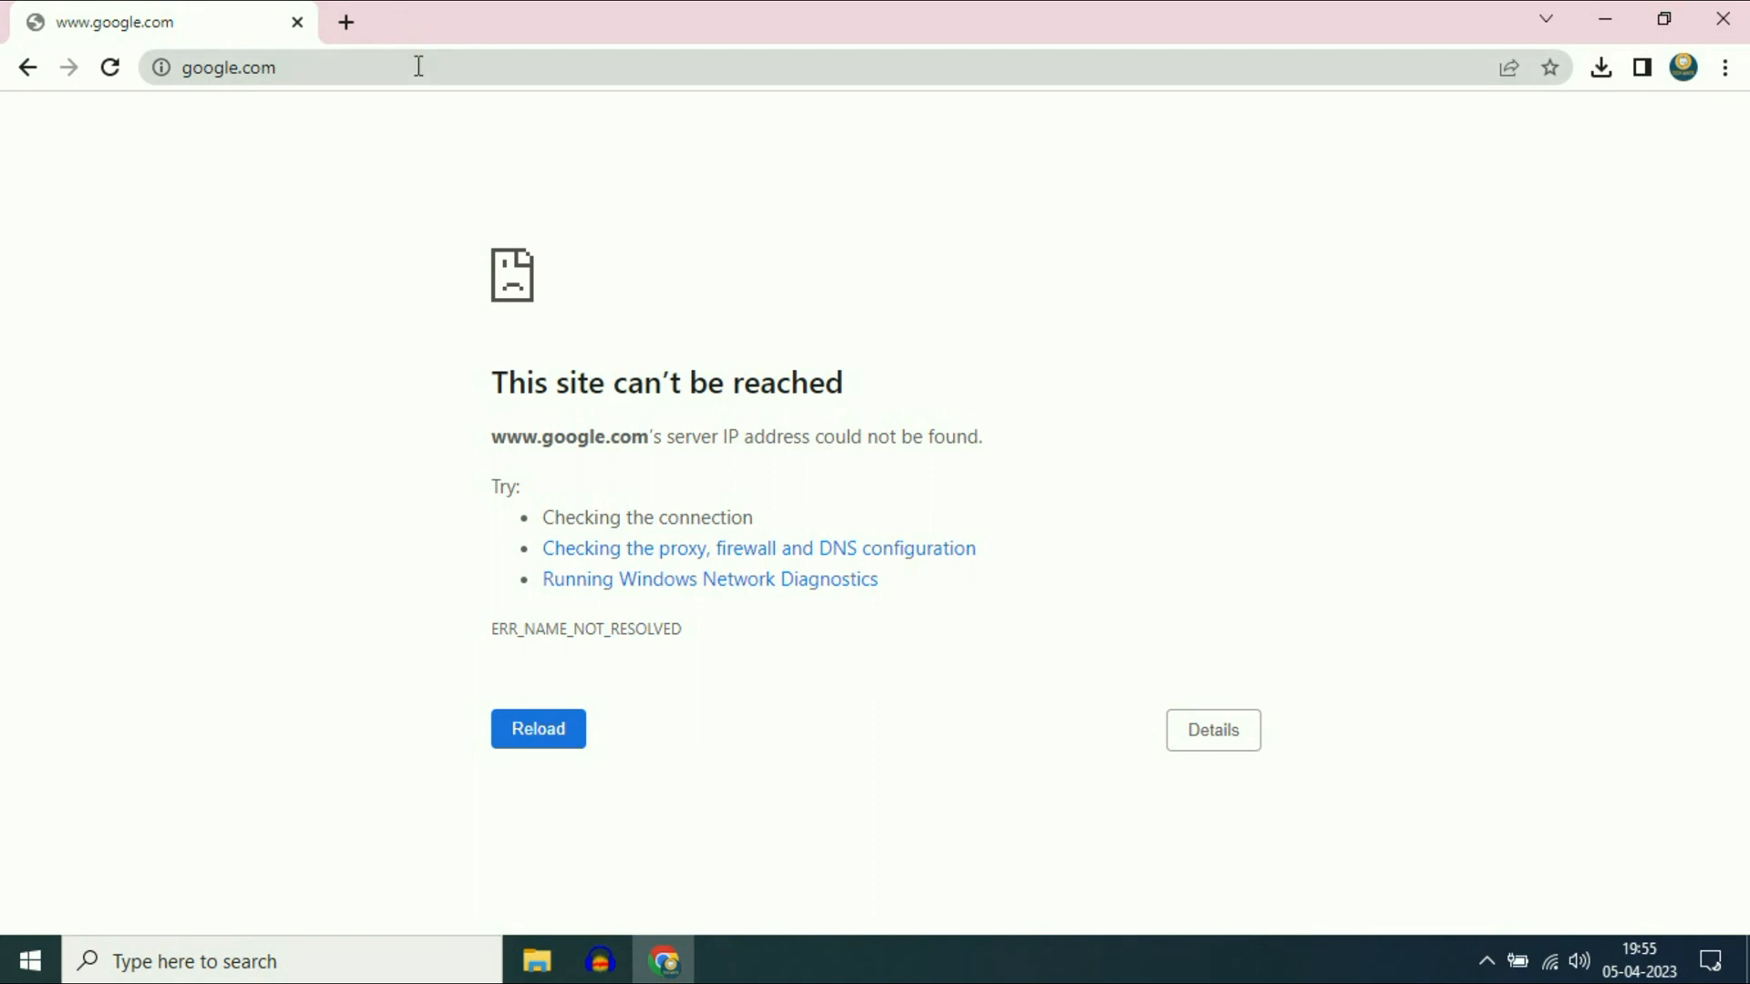
{"action": "left_click", "coordinate": [536, 729]}
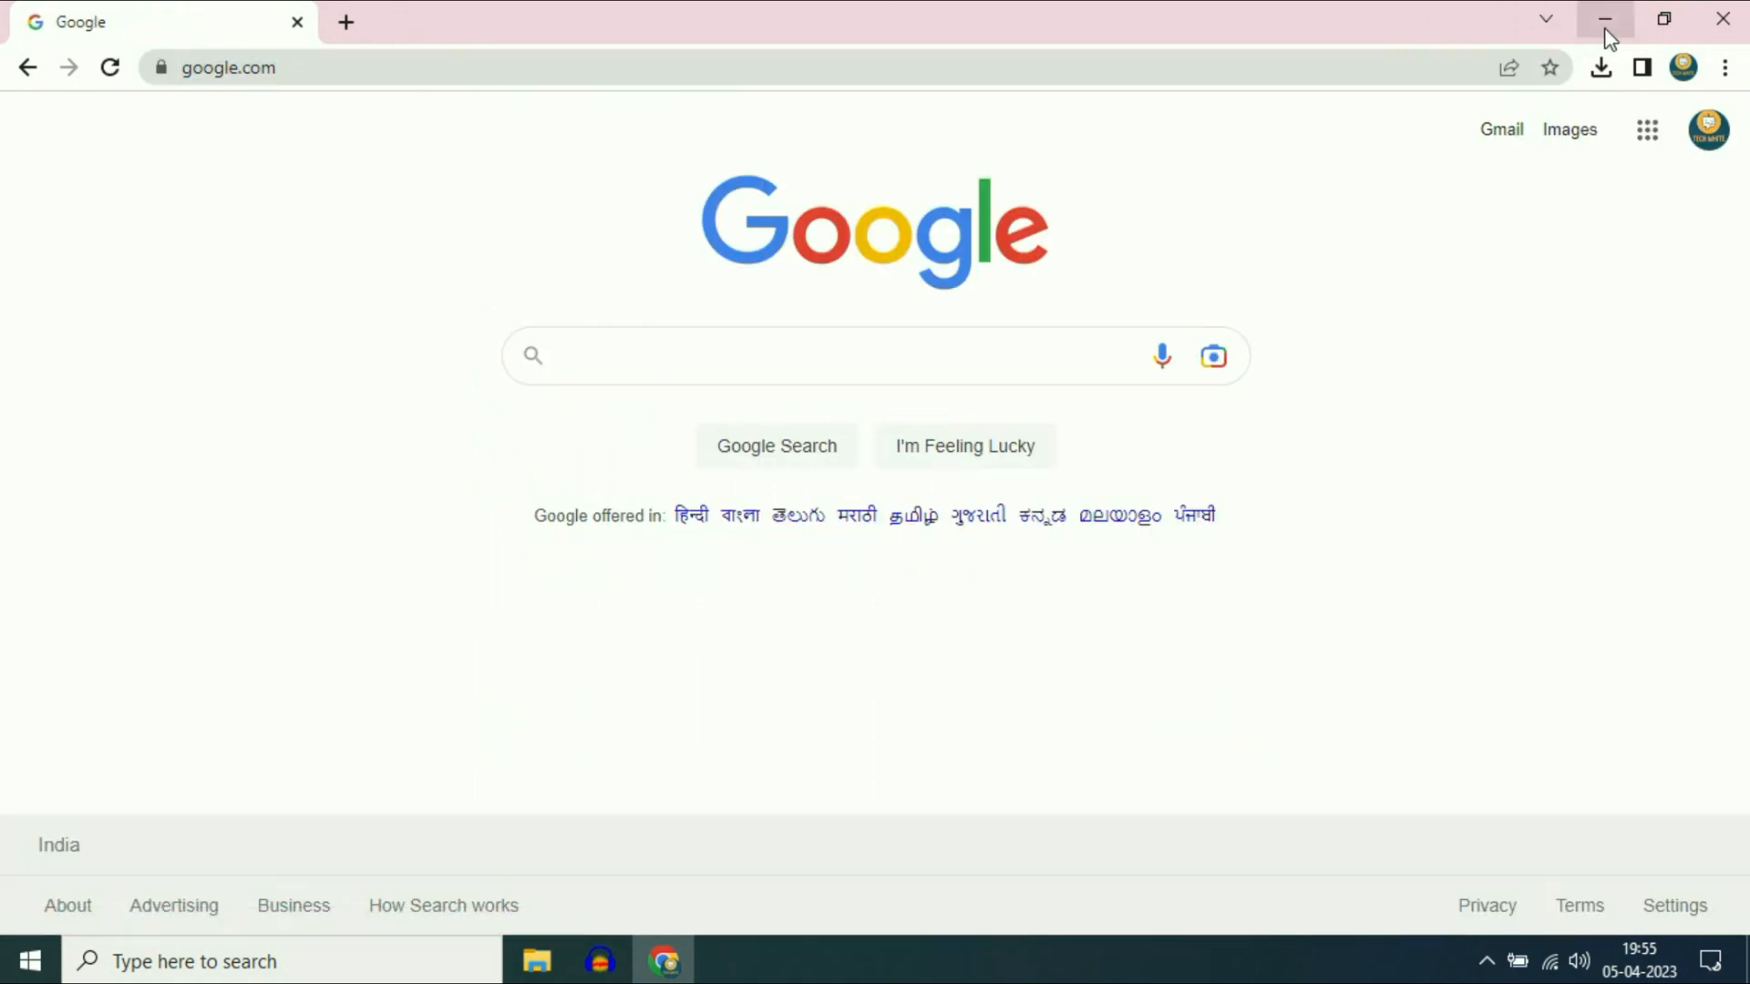
{"action": "left_click", "coordinate": [1605, 20]}
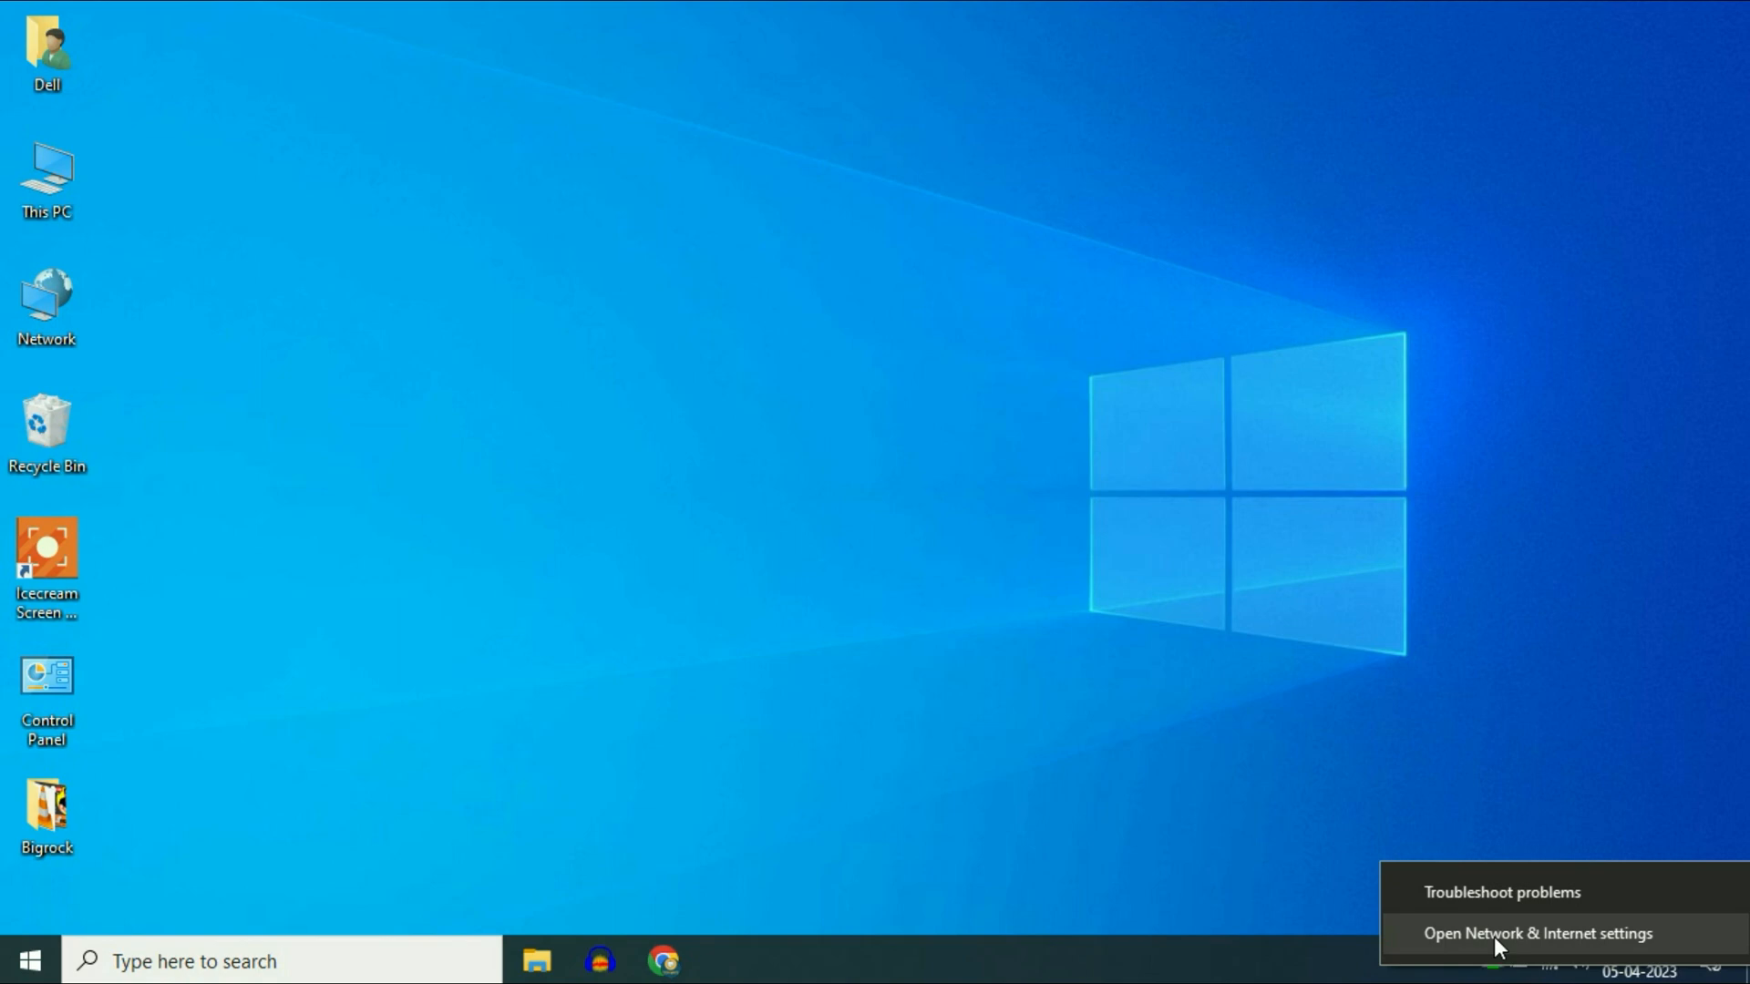
- From Network & Internet Status, reach the Network reset page
{"action": "left_click", "coordinate": [1535, 933]}
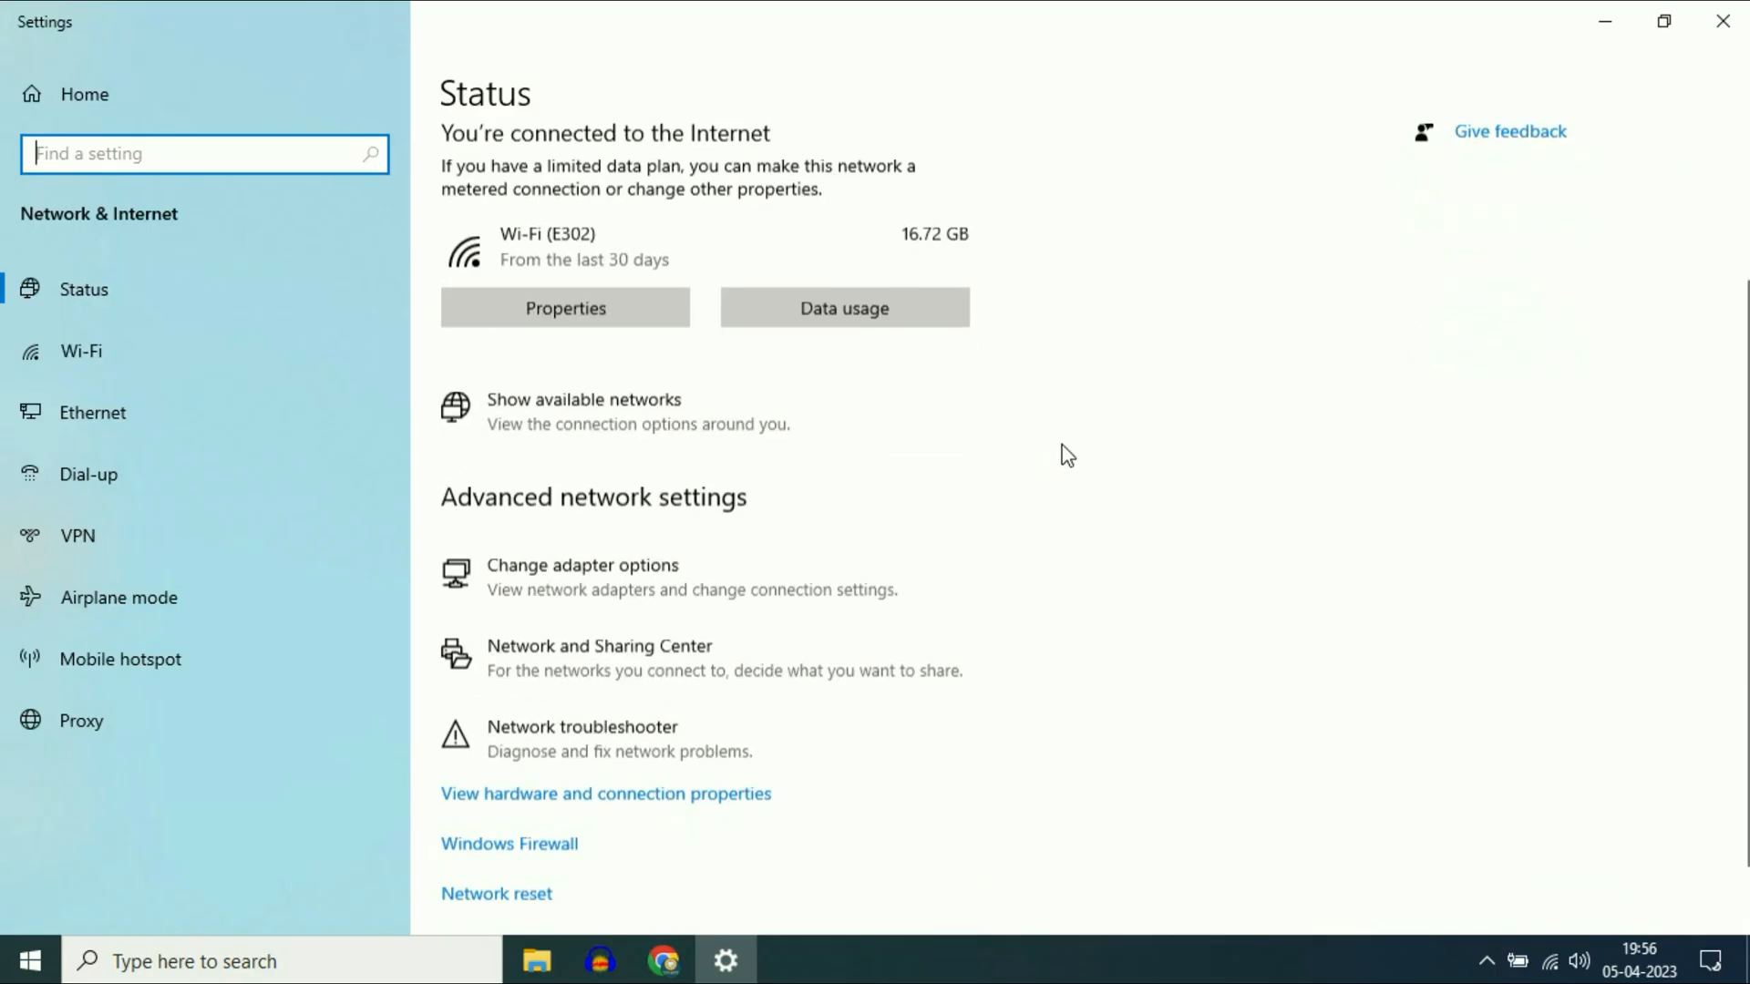
{"action": "scroll", "scroll_direction": "down", "scroll_amount": 3}
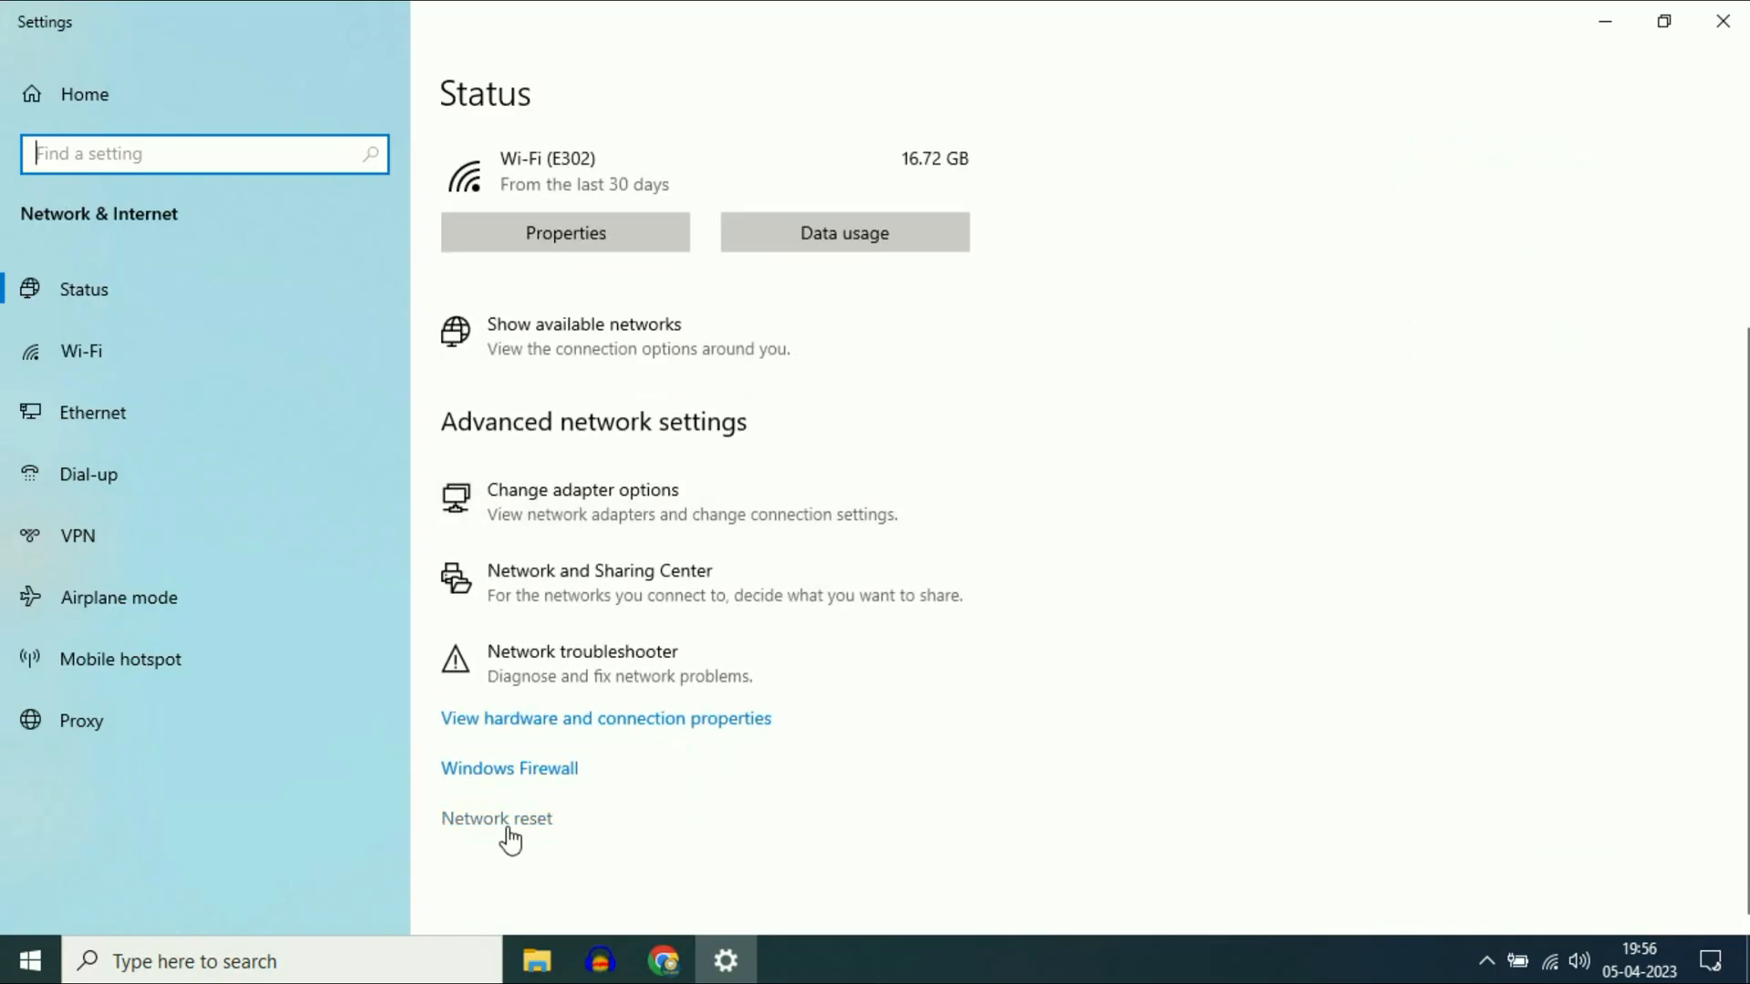
{"action": "left_click", "coordinate": [495, 819]}
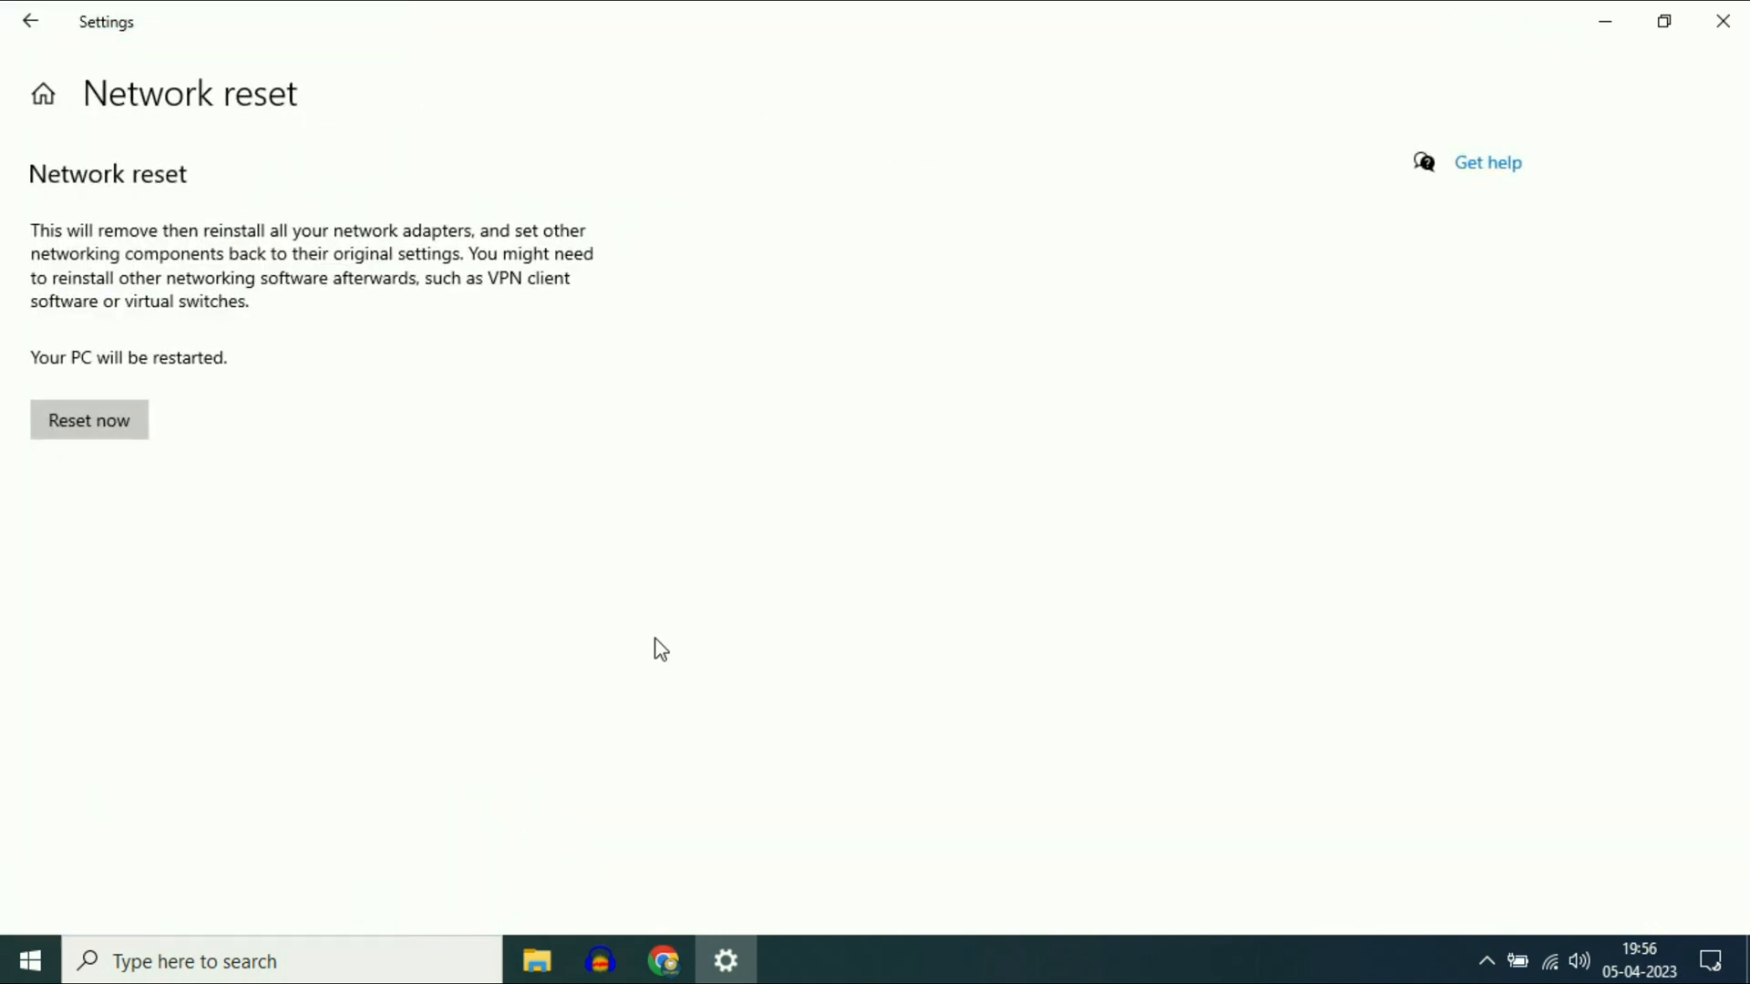
{"action": "mouse_move", "coordinate": [343, 474]}
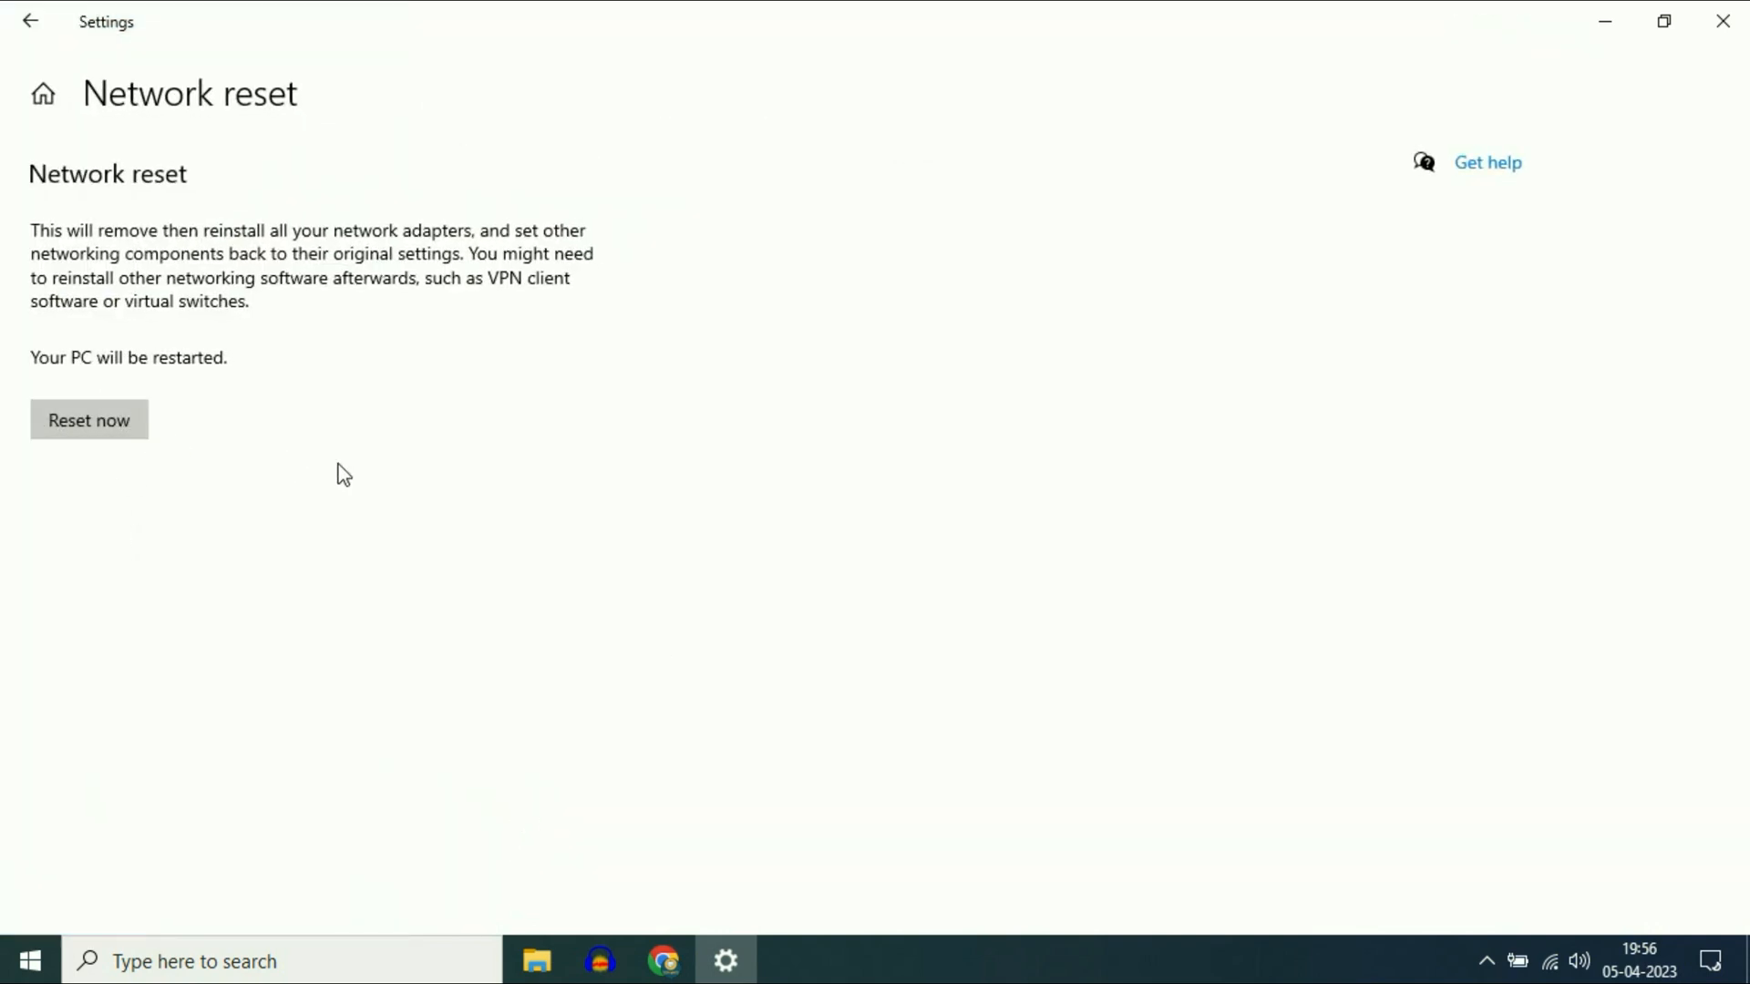
{"action": "mouse_move", "coordinate": [379, 479]}
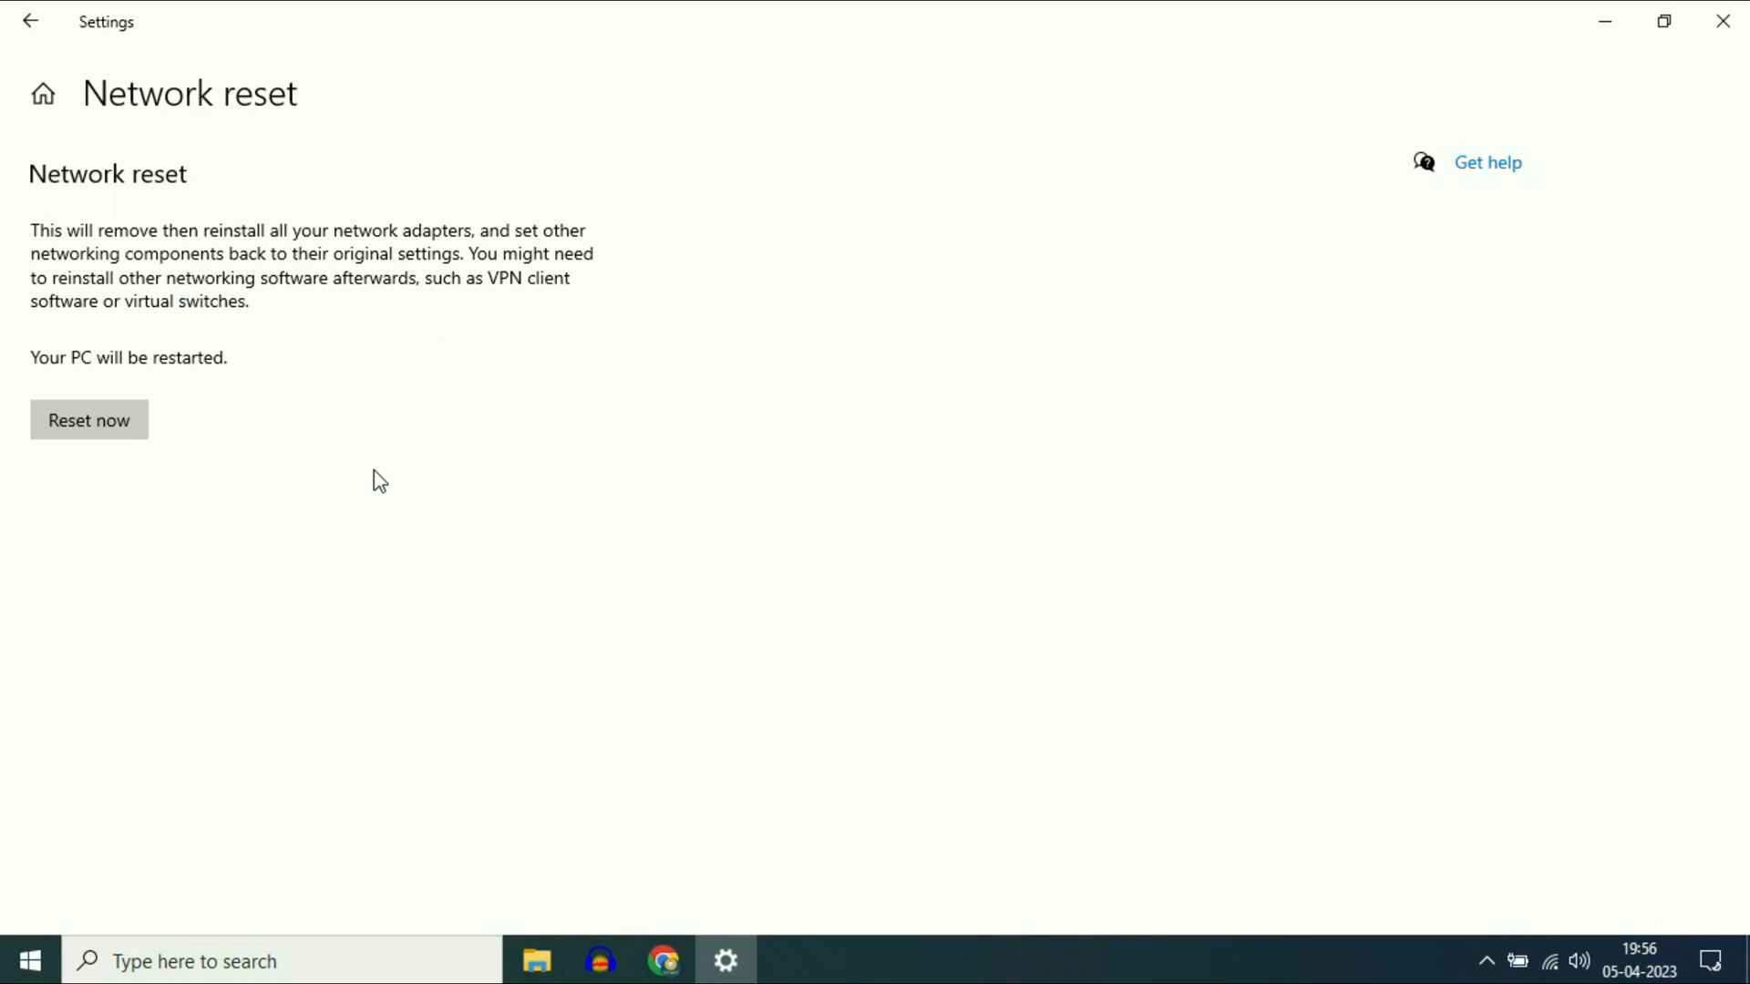